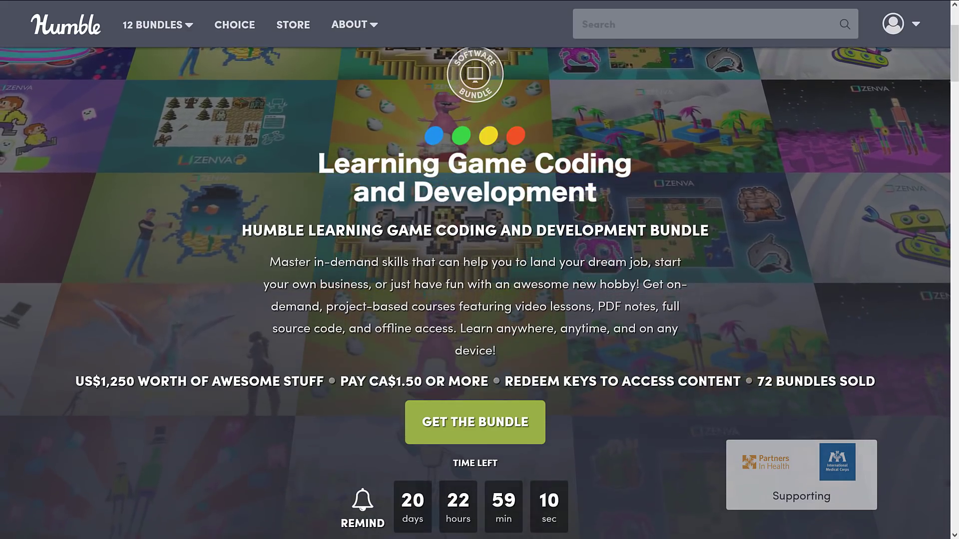
Scroll down to the five Zenva courses unlocked at the CA$1.50 tier.
scroll(down, 3)
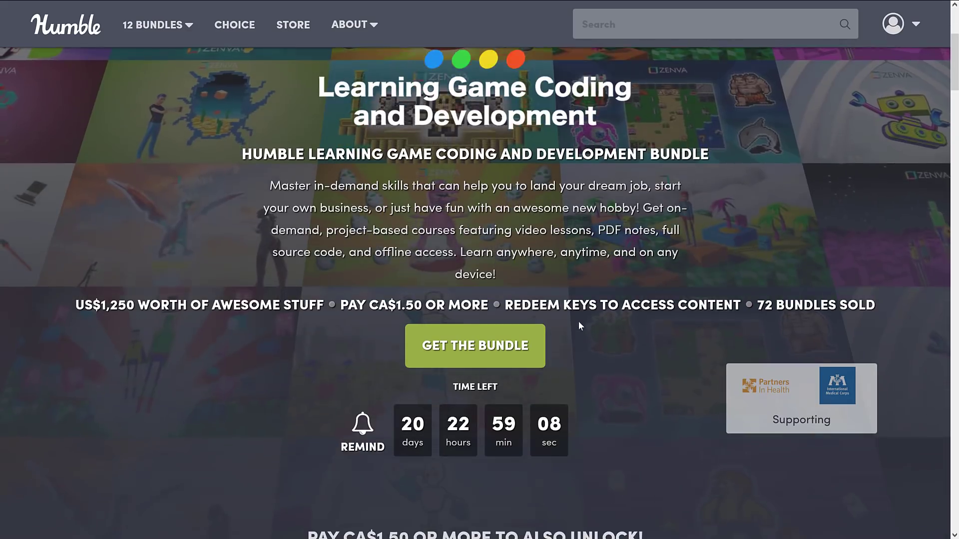
scroll(down, 3)
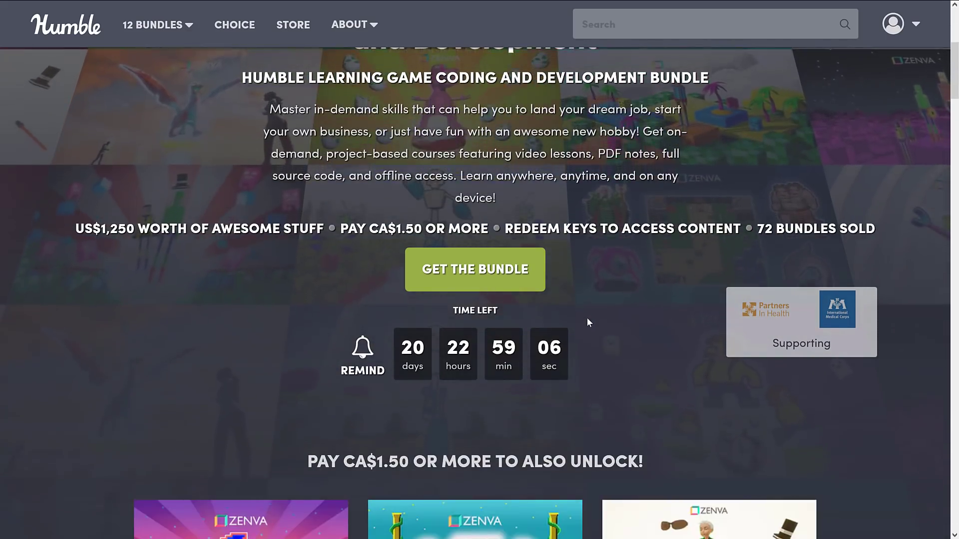
scroll(down, 3)
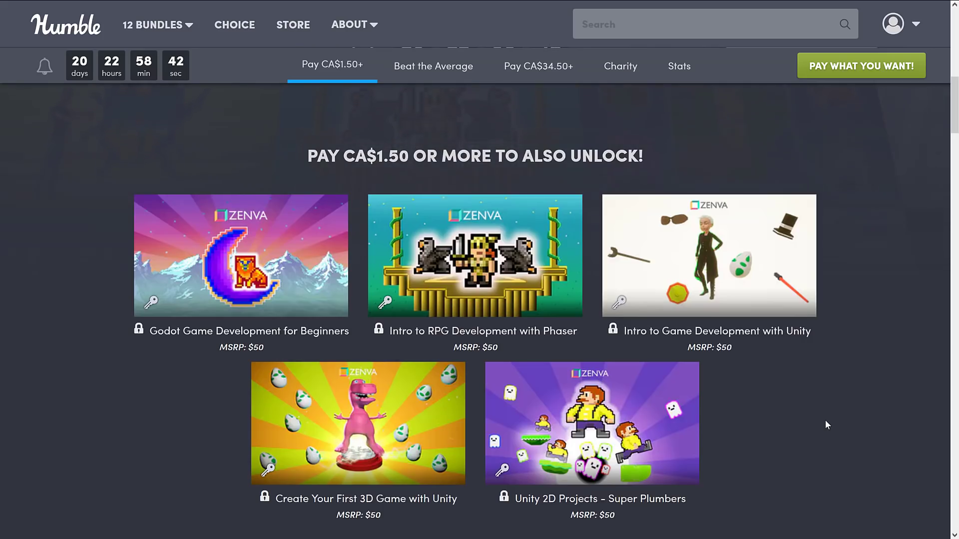
scroll(down, 3)
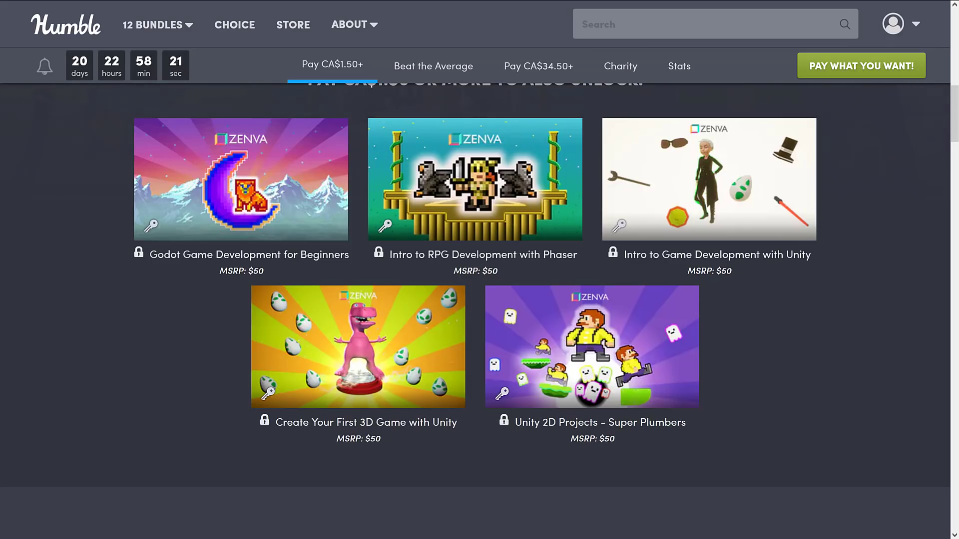
Scroll through the eight Beat the Average courses, from C++ Programming to Puzzle Platformer.
scroll(down, 3)
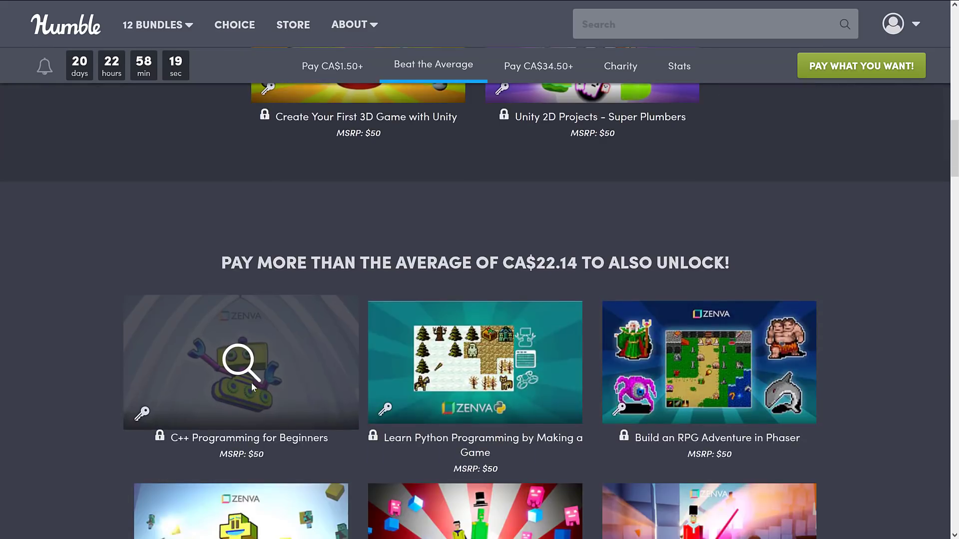
scroll(down, 3)
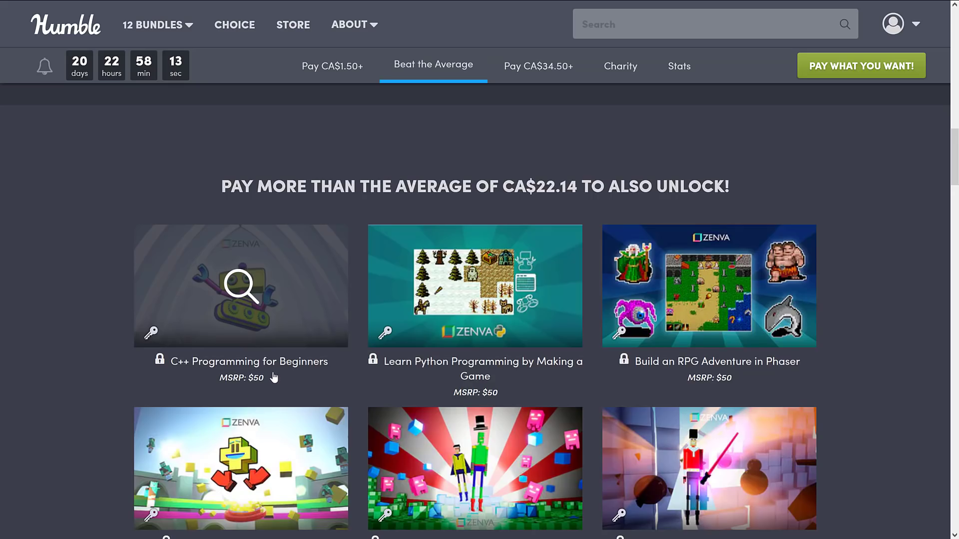
scroll(down, 3)
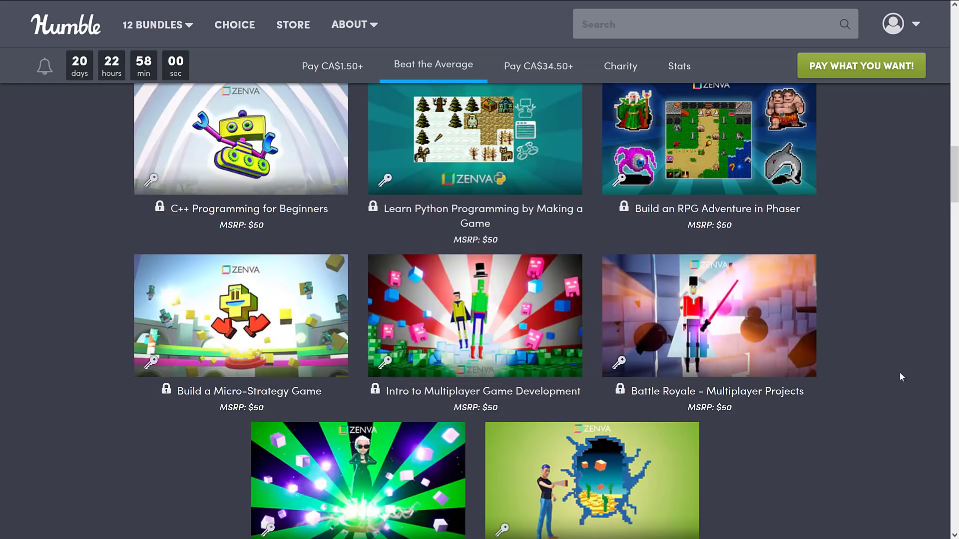
scroll(down, 3)
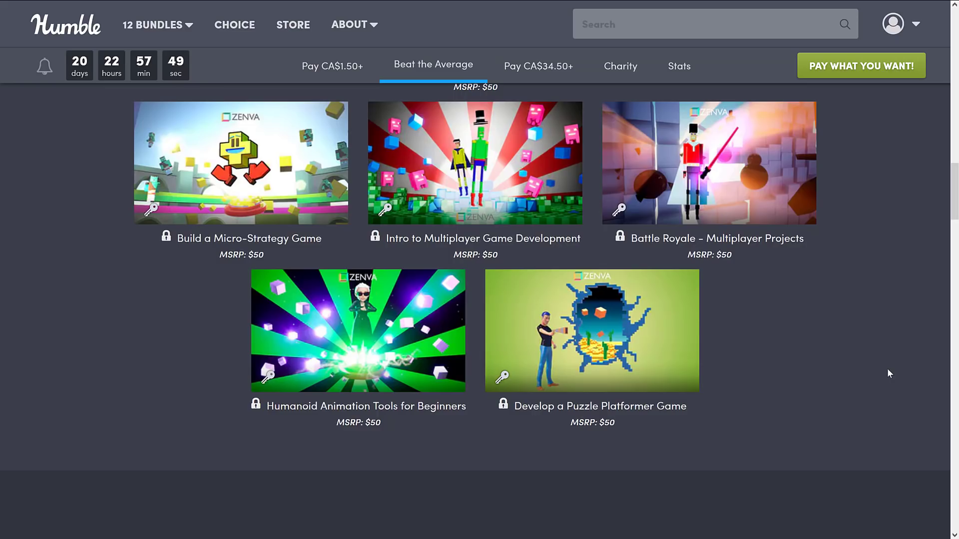
scroll(up, 3)
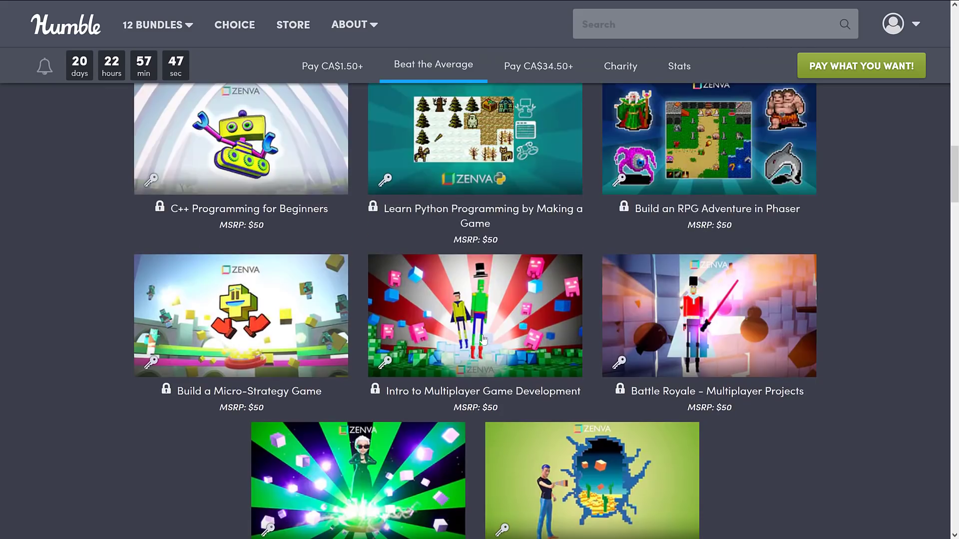
click(475, 316)
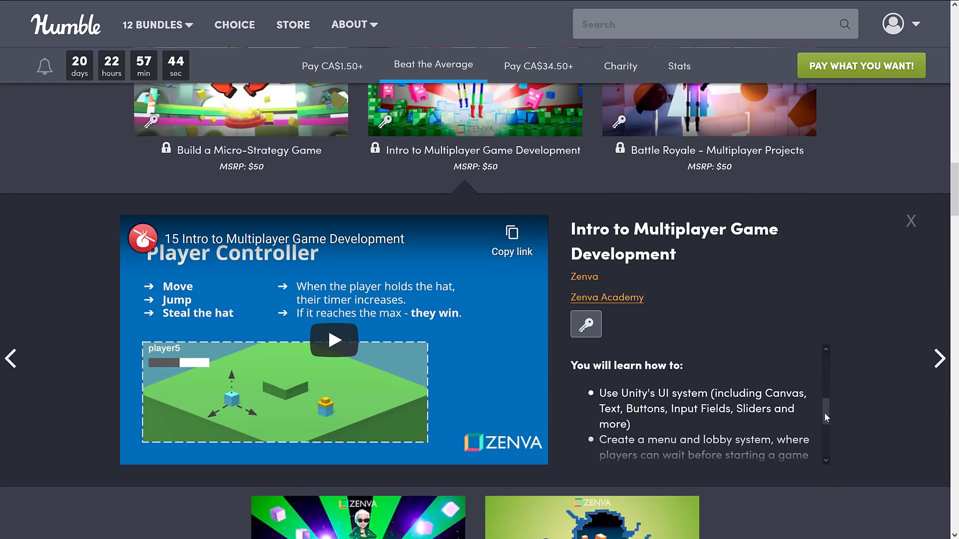
scroll(down, 3)
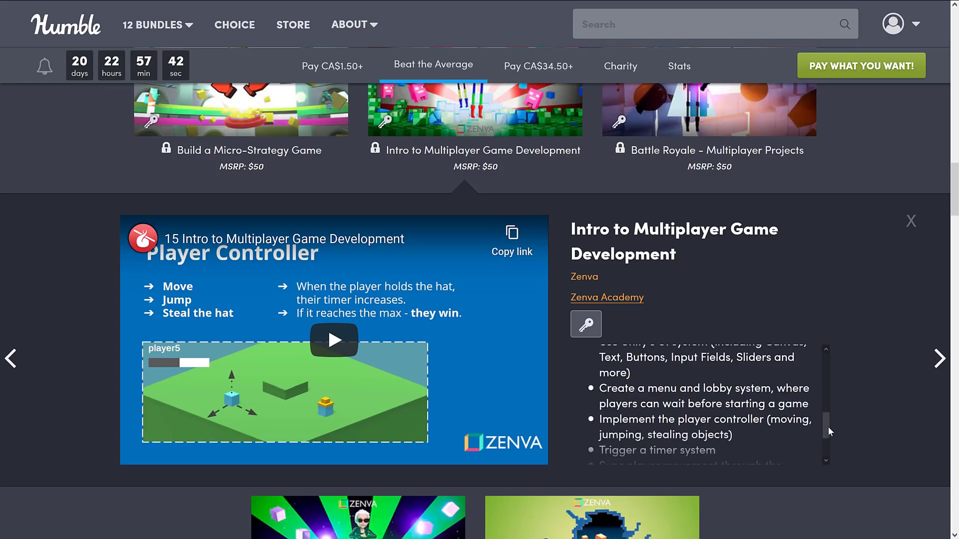
mouse_move(802, 209)
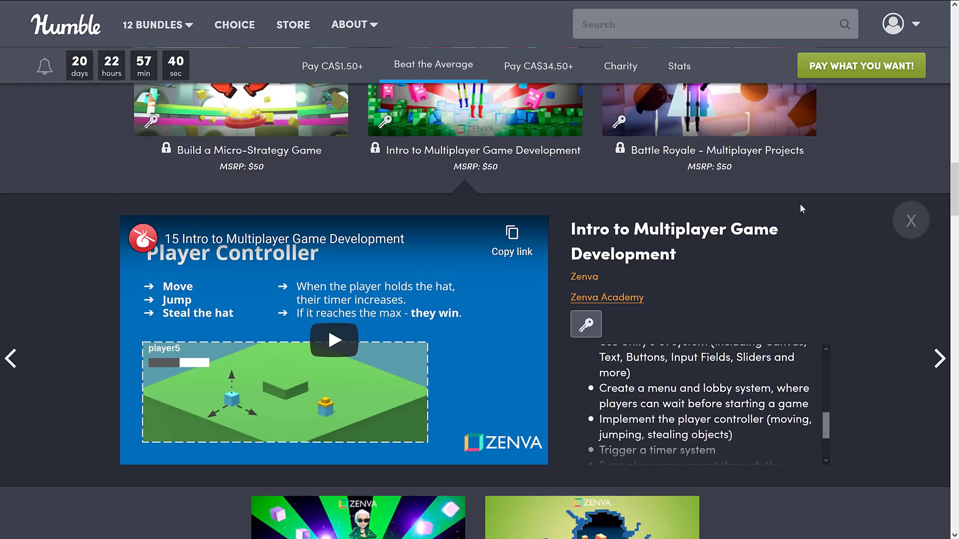
click(910, 219)
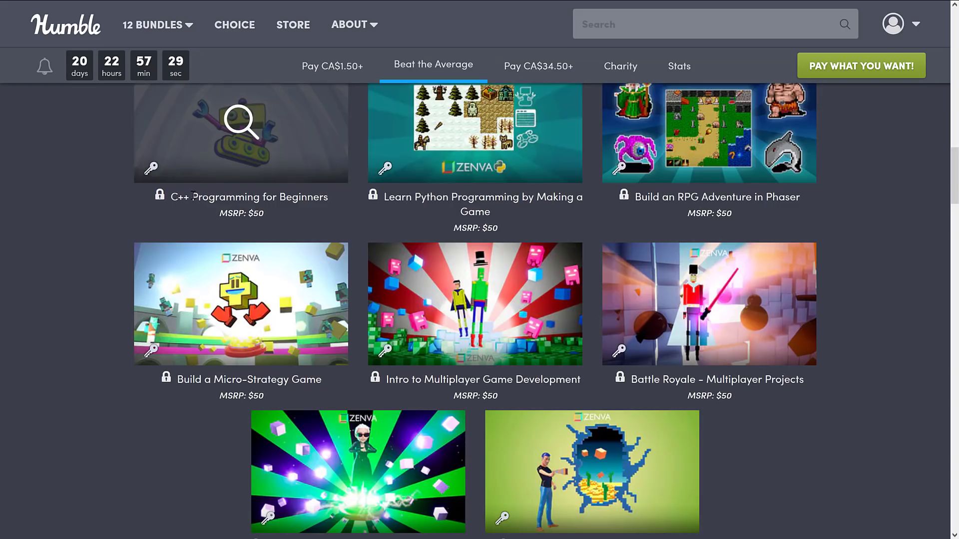
mouse_move(475, 303)
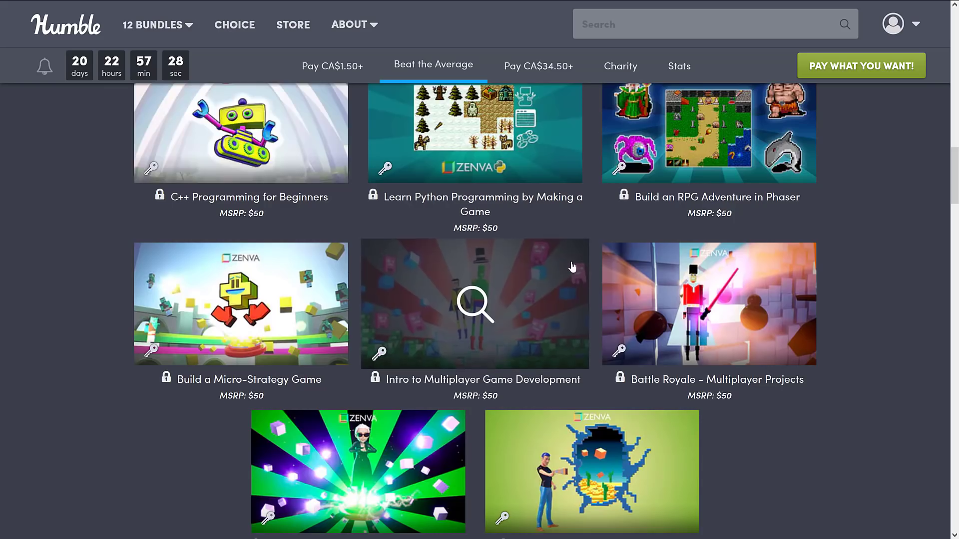
Jump to the CA$34.50 tier and scroll through its twelve courses down to Unity Cinemachine.
click(537, 66)
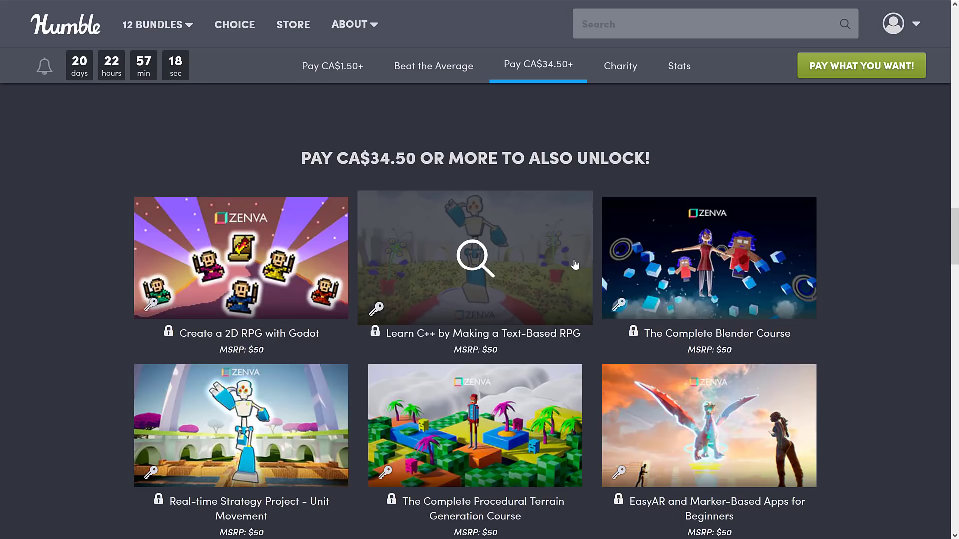
mouse_move(522, 325)
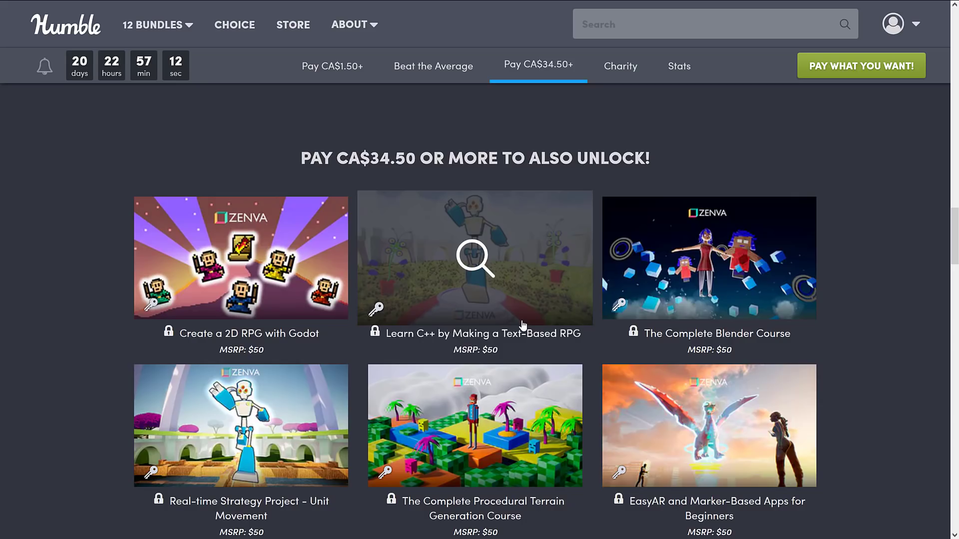
scroll(down, 3)
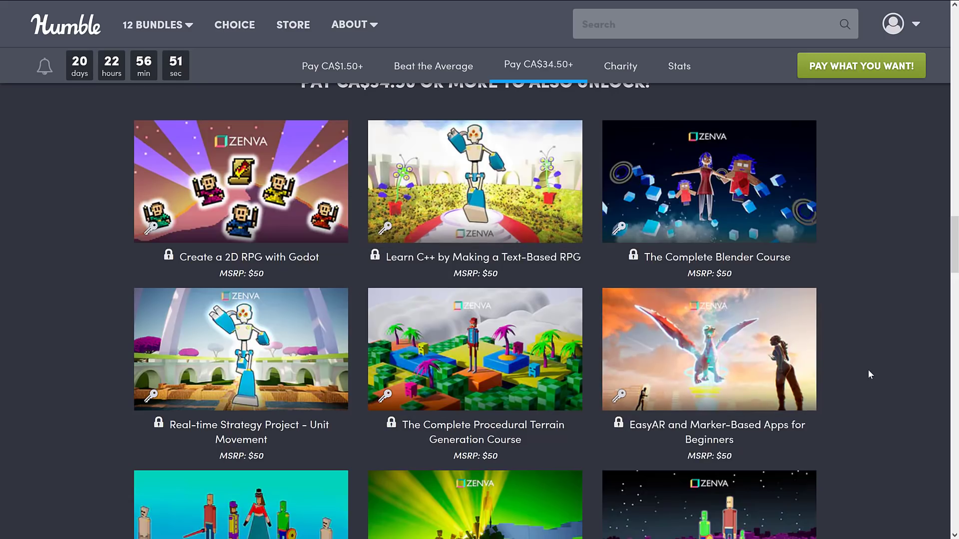
scroll(down, 3)
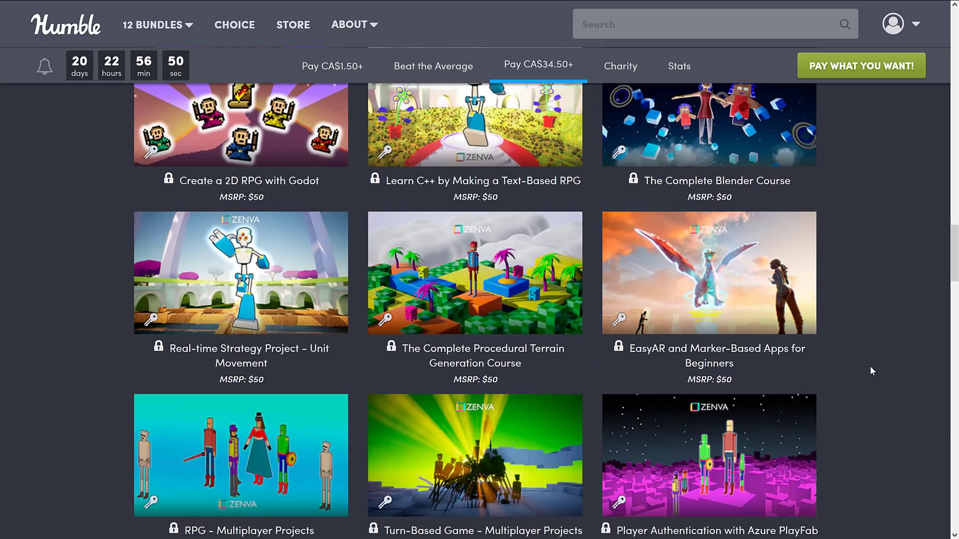
scroll(down, 3)
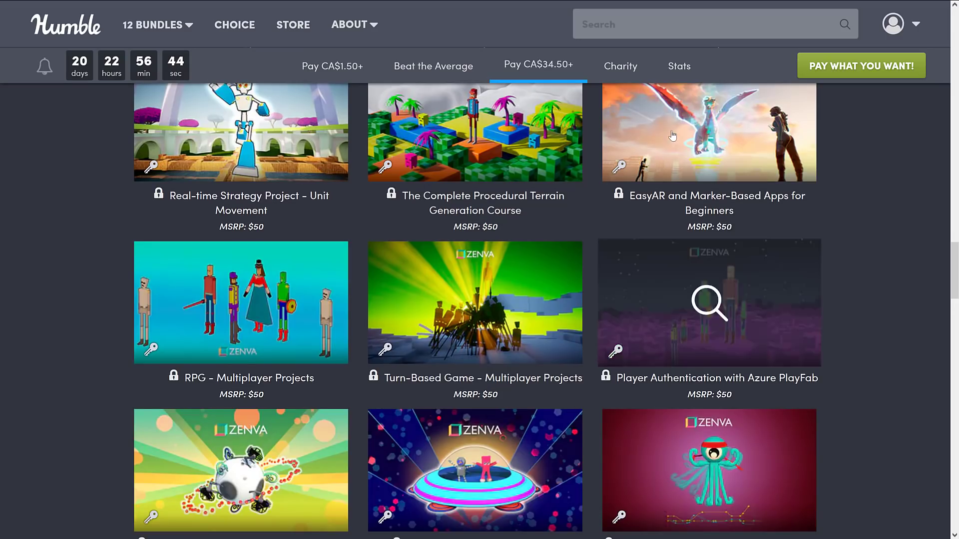
scroll(down, 3)
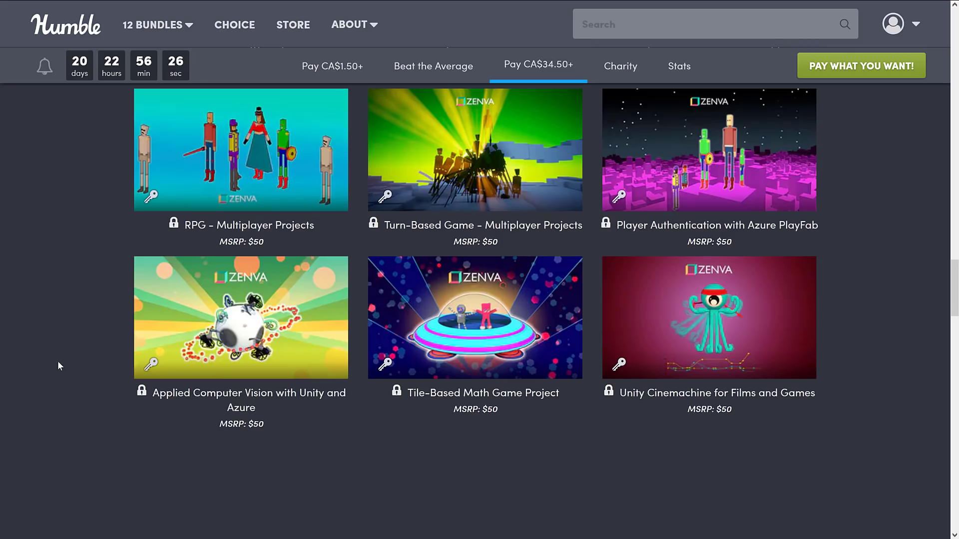
mouse_move(241, 318)
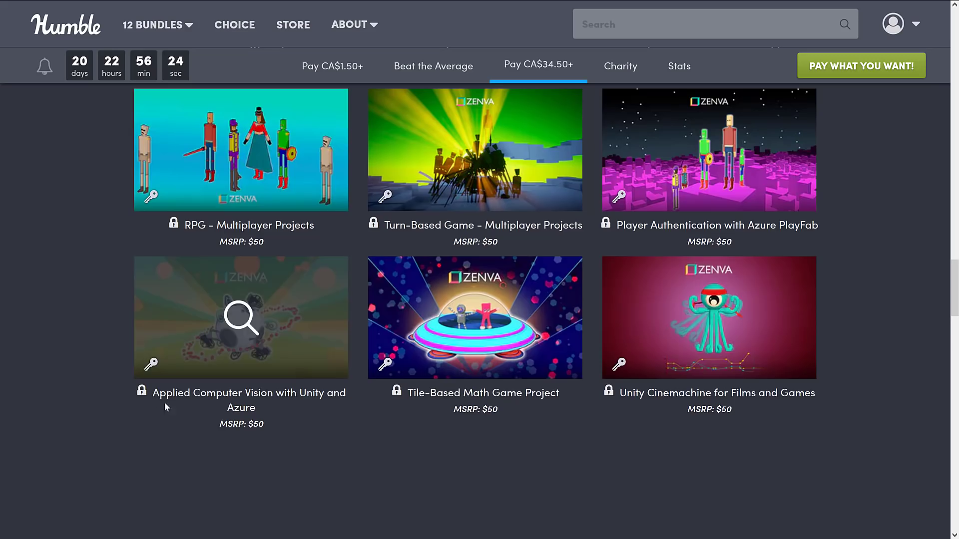
scroll(down, 3)
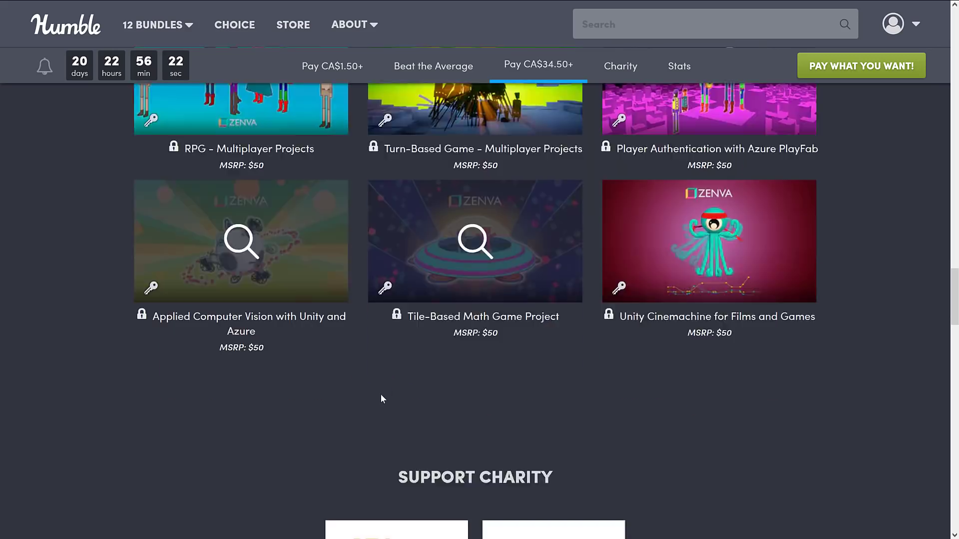
scroll(down, 3)
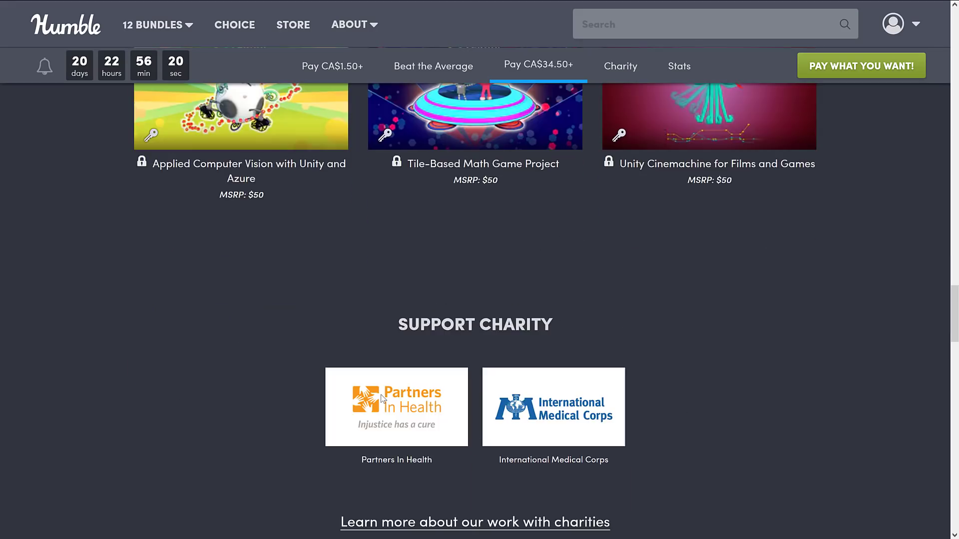
mouse_move(436, 402)
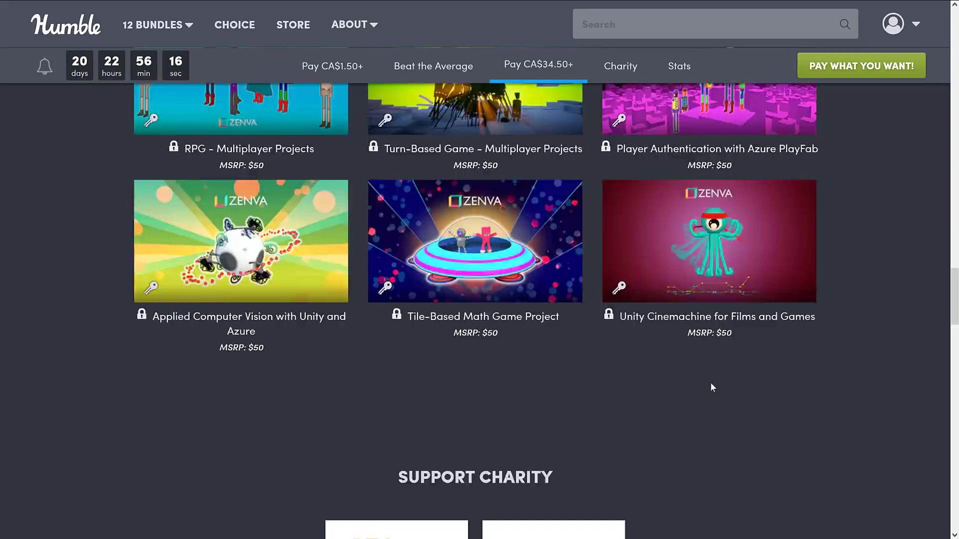
scroll(down, 3)
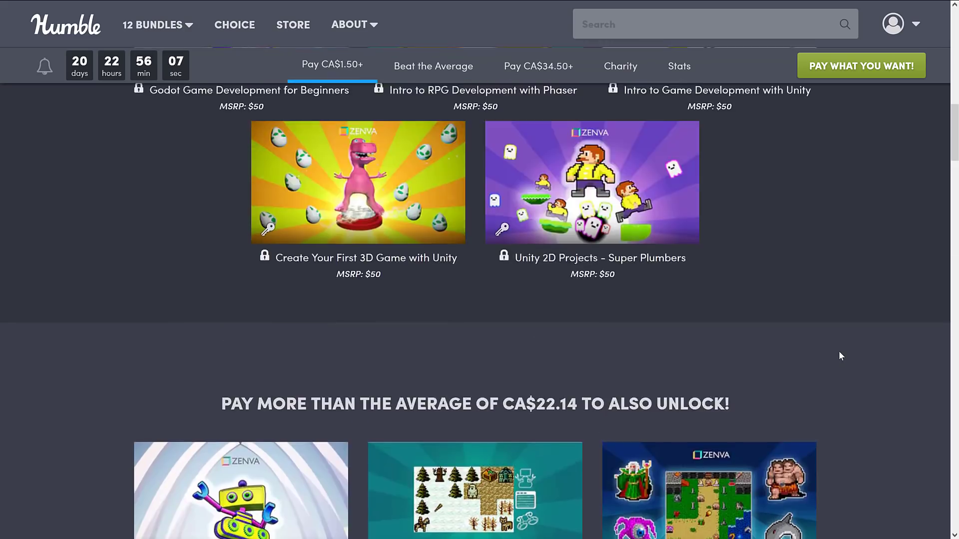
scroll(up, 3)
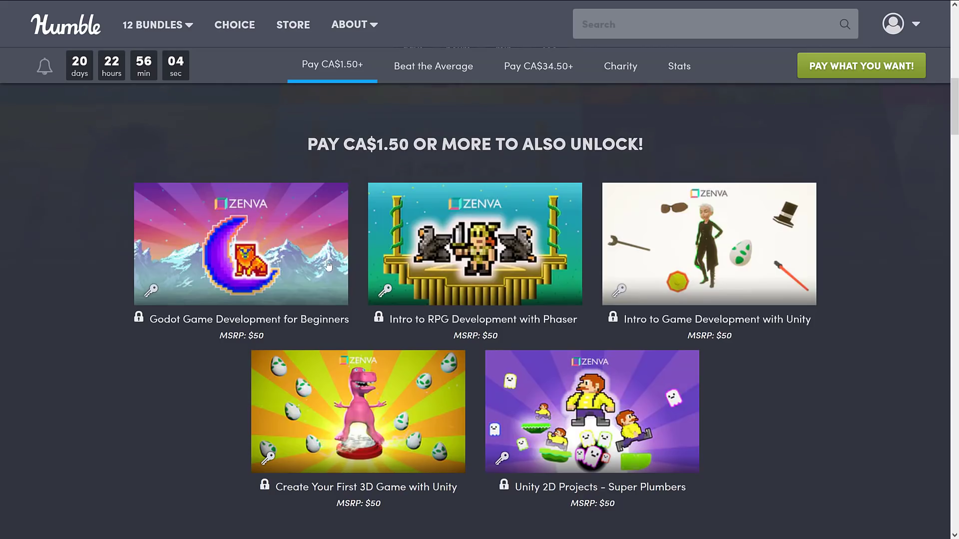
mouse_move(496, 240)
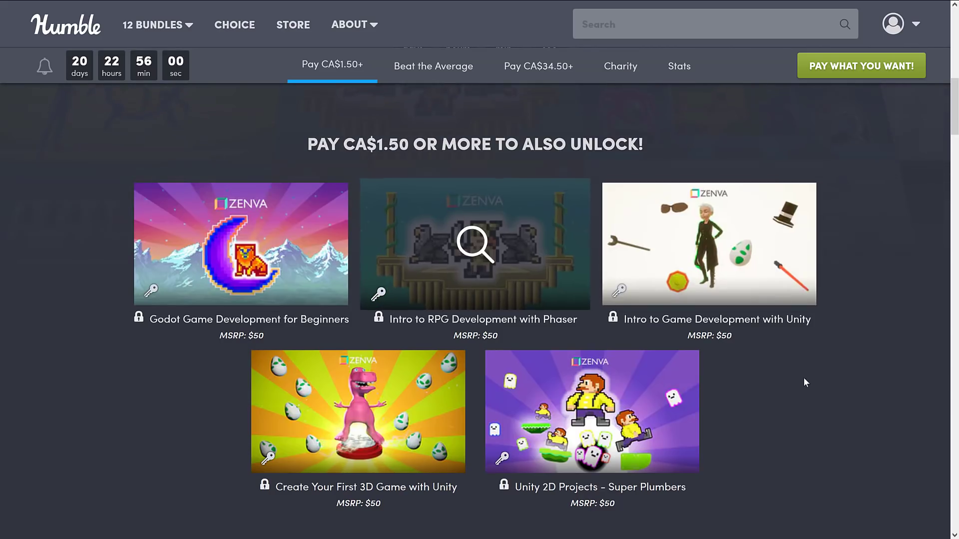
click(432, 66)
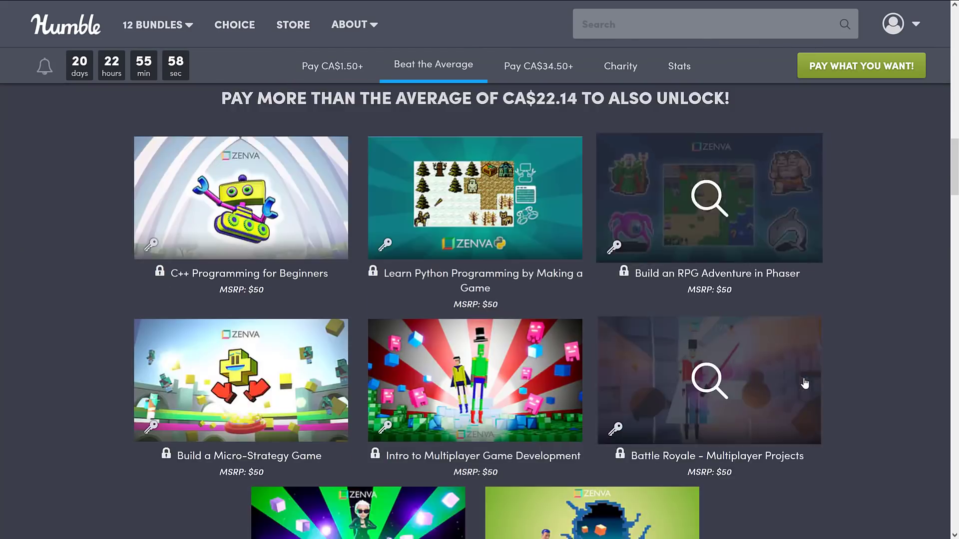
scroll(down, 3)
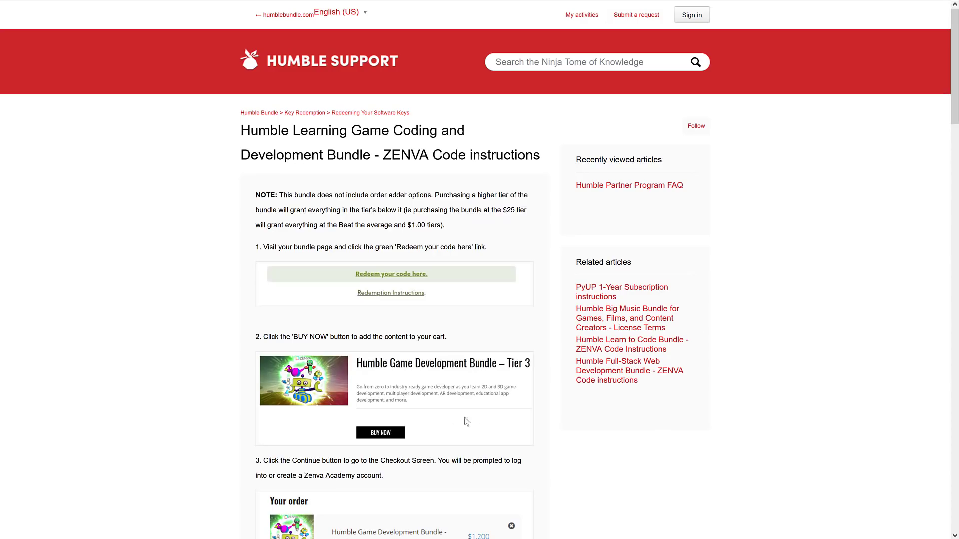
mouse_move(416, 365)
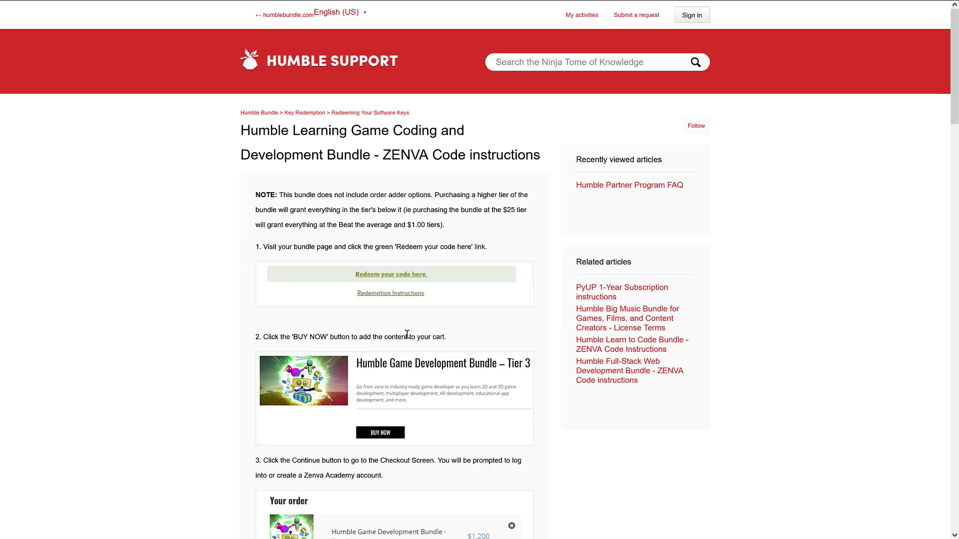
scroll(down, 3)
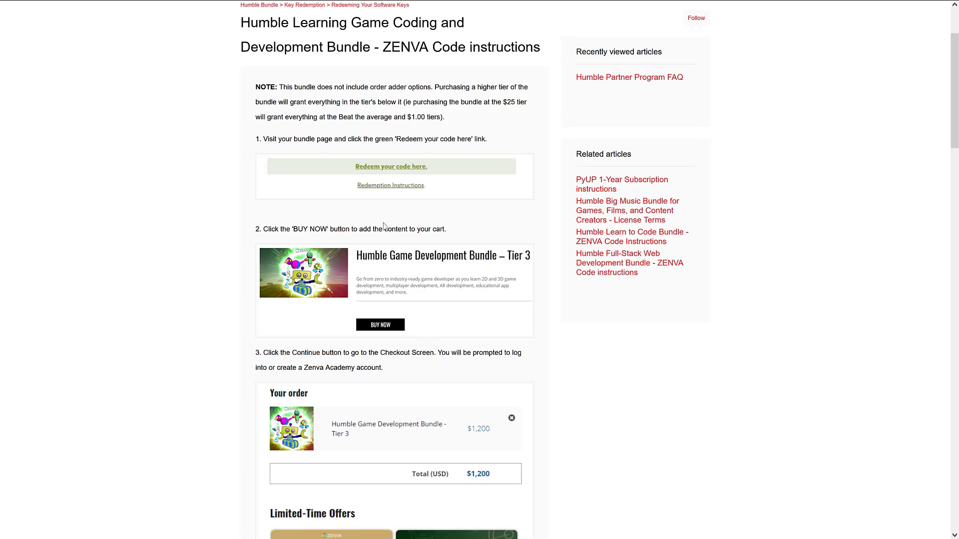
scroll(down, 3)
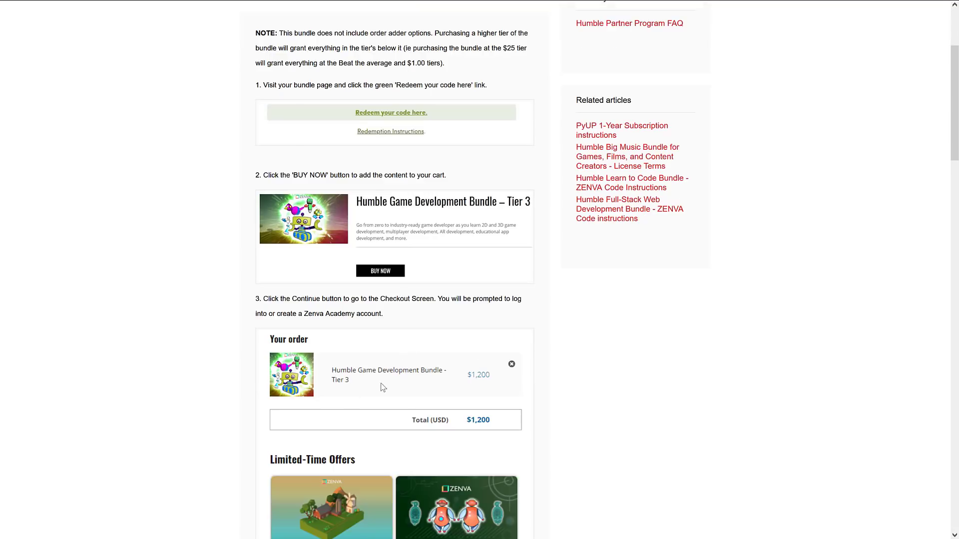
scroll(down, 3)
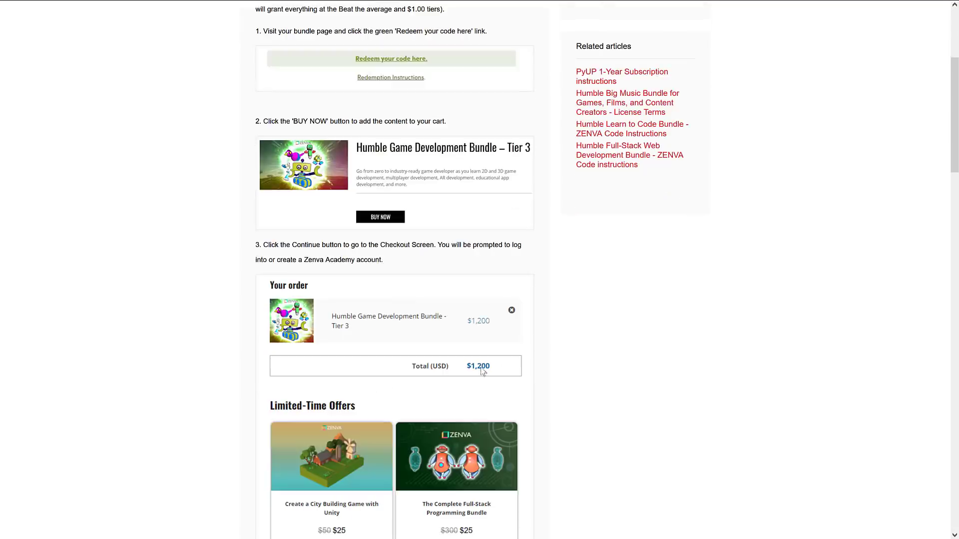
scroll(down, 3)
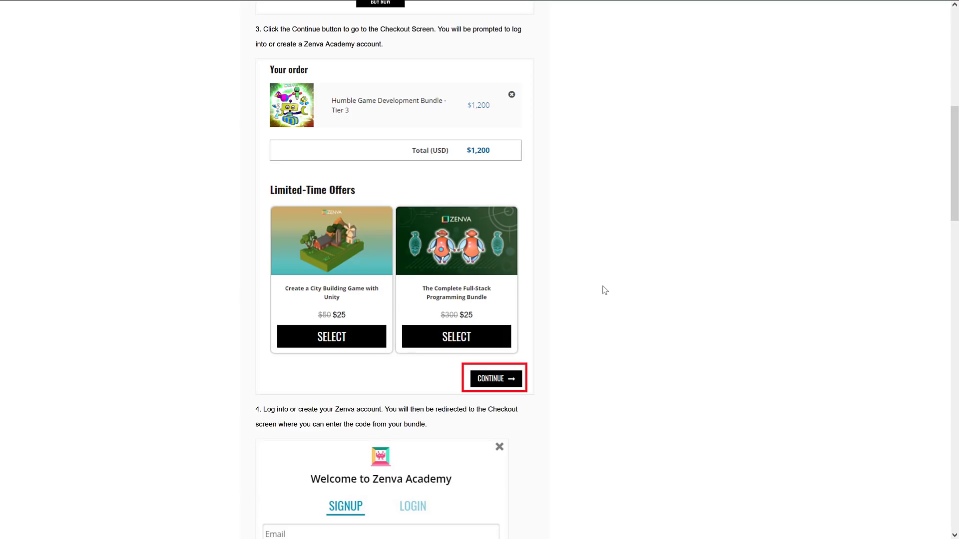
click(493, 378)
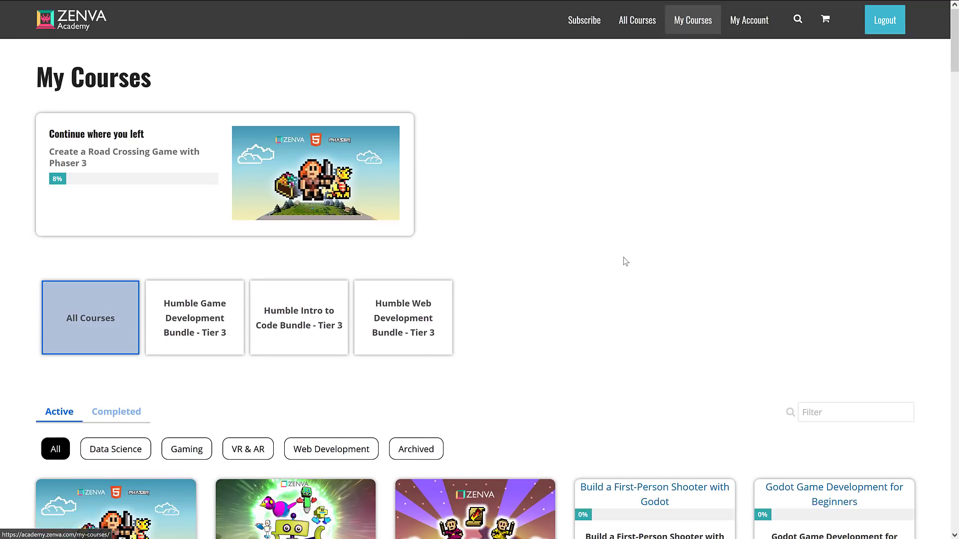
Show the Humble Web Development Bundle - Tier 3 courses and scroll its list.
scroll(down, 3)
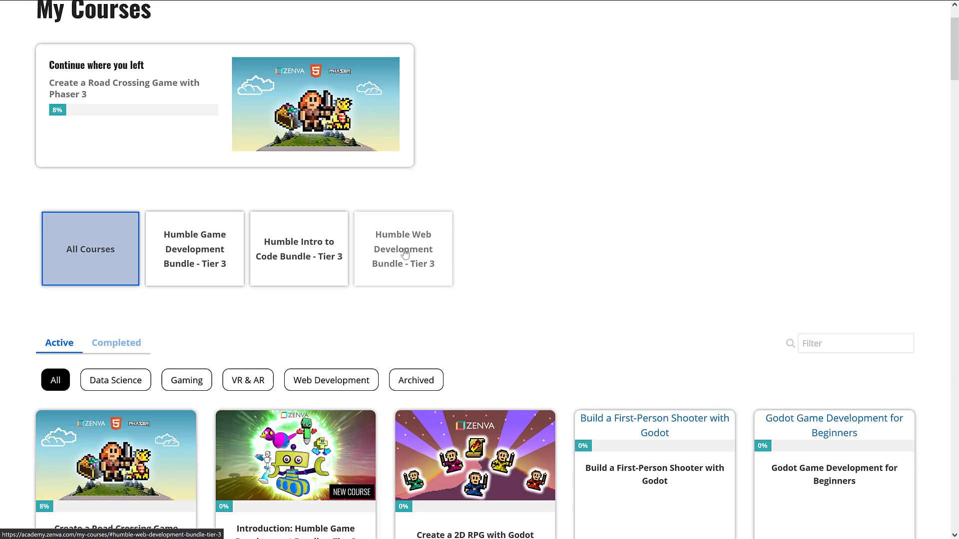
click(402, 249)
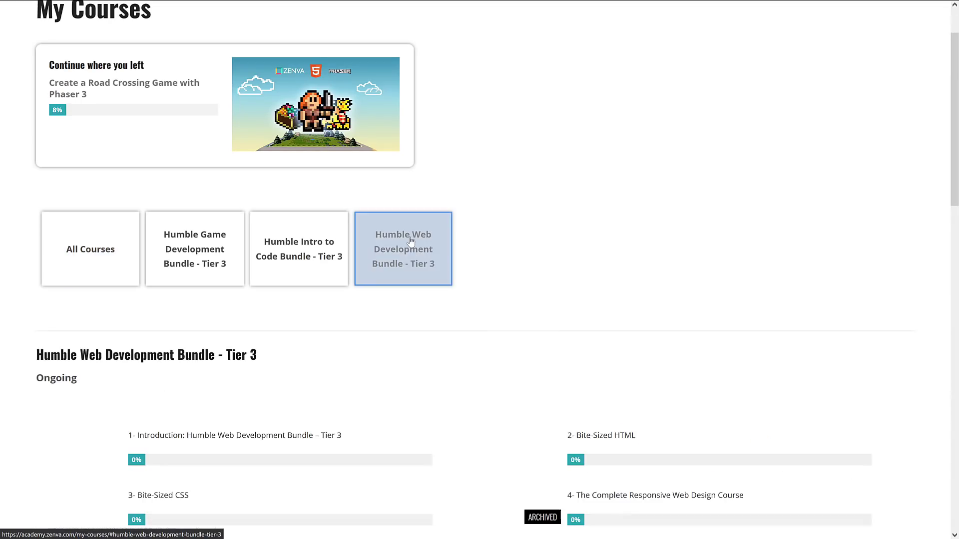
scroll(down, 3)
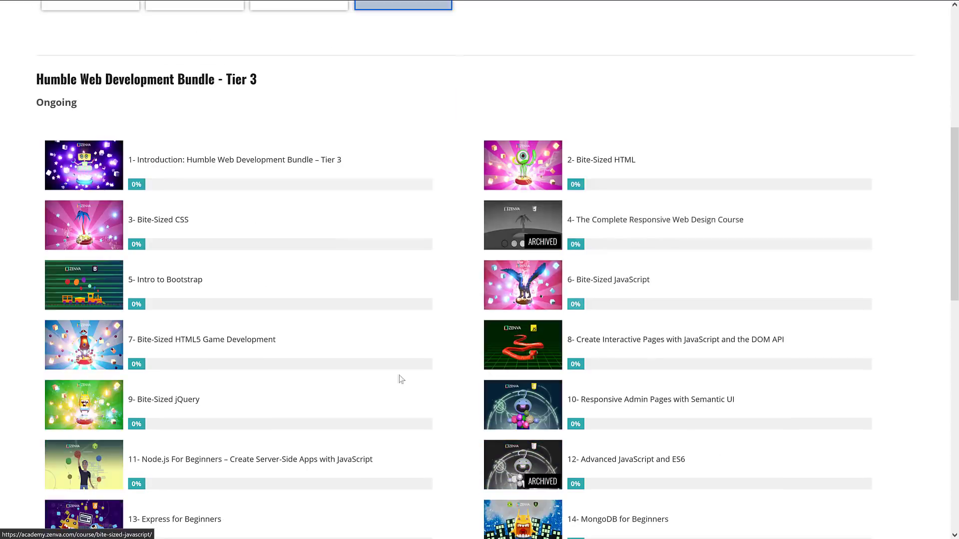
scroll(down, 3)
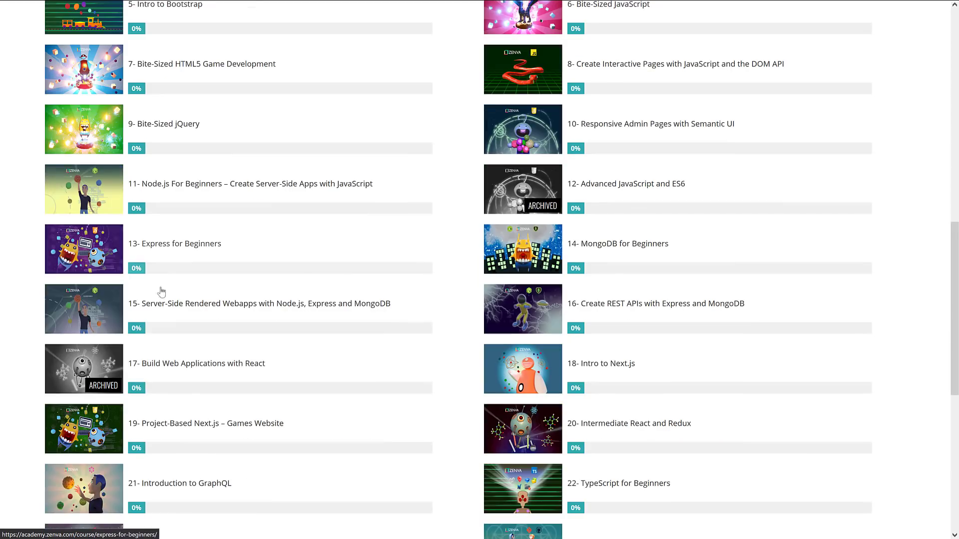
View the Intro to Code Bundle - Tier 3 list, then show the Game Development Bundle - Tier 3 courses.
click(299, 180)
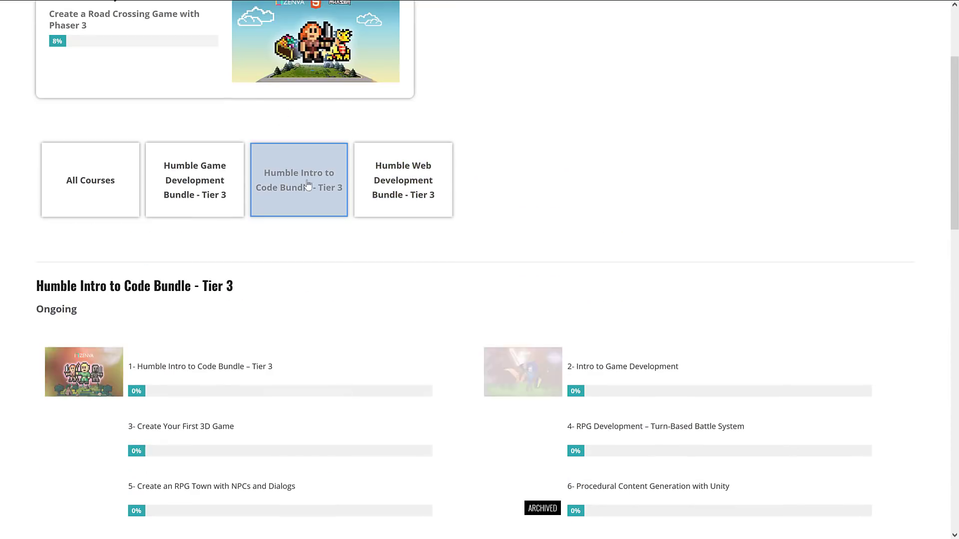
scroll(down, 3)
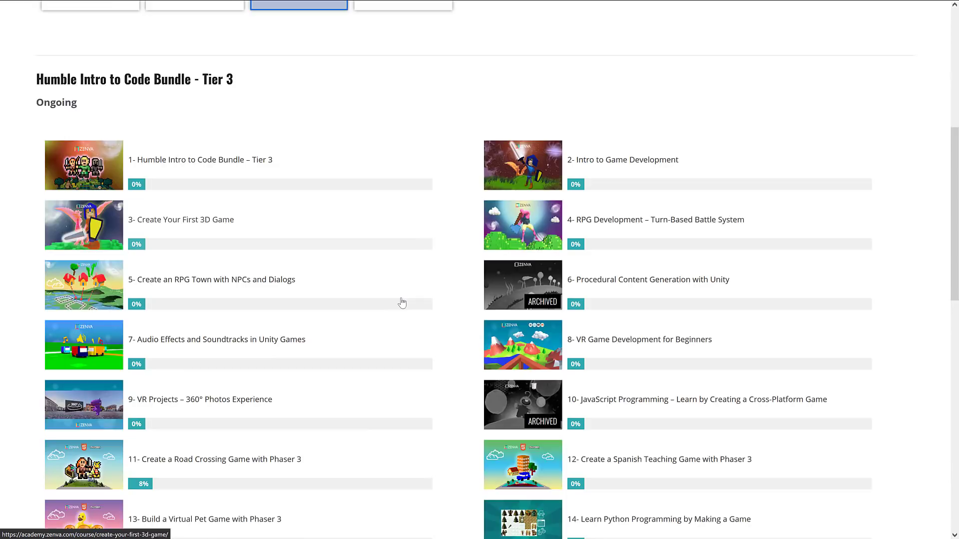
scroll(down, 3)
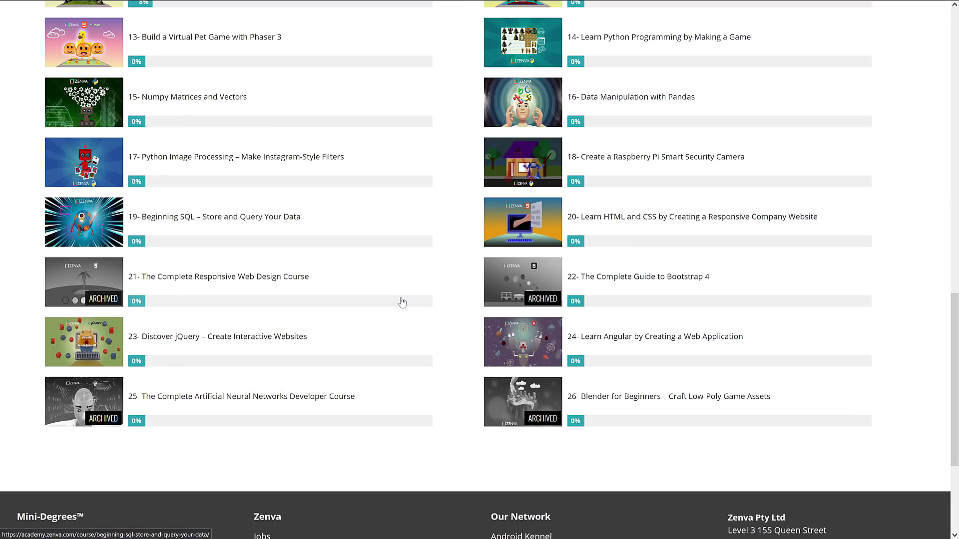
click(298, 111)
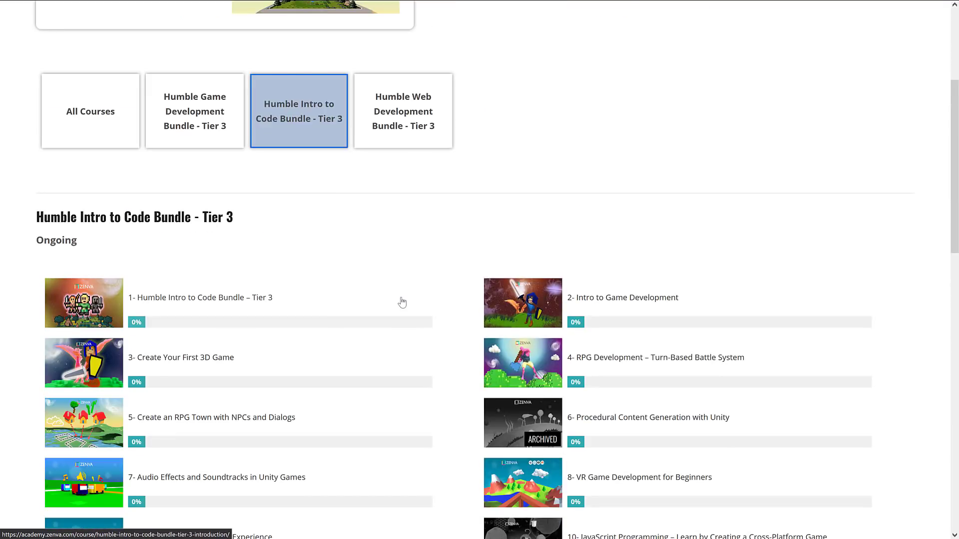
click(194, 111)
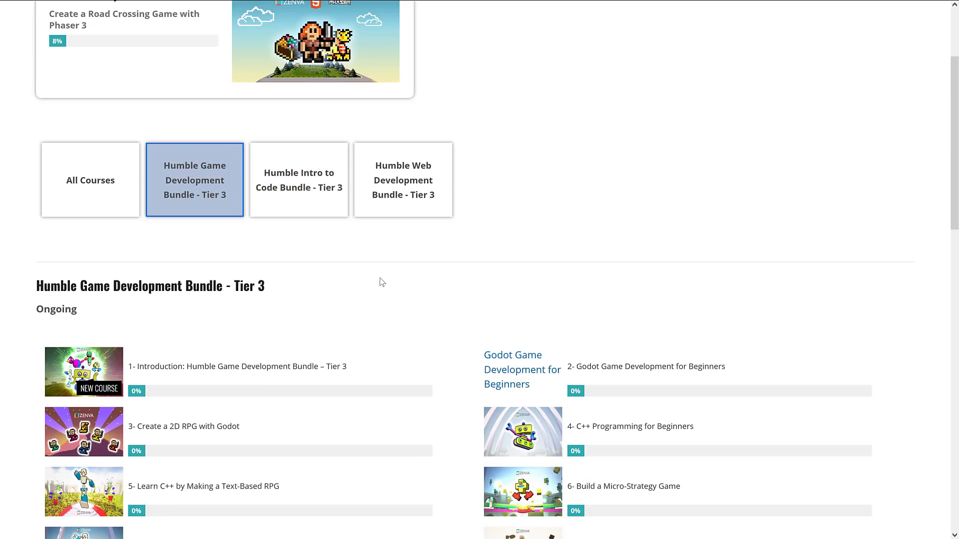
scroll(down, 3)
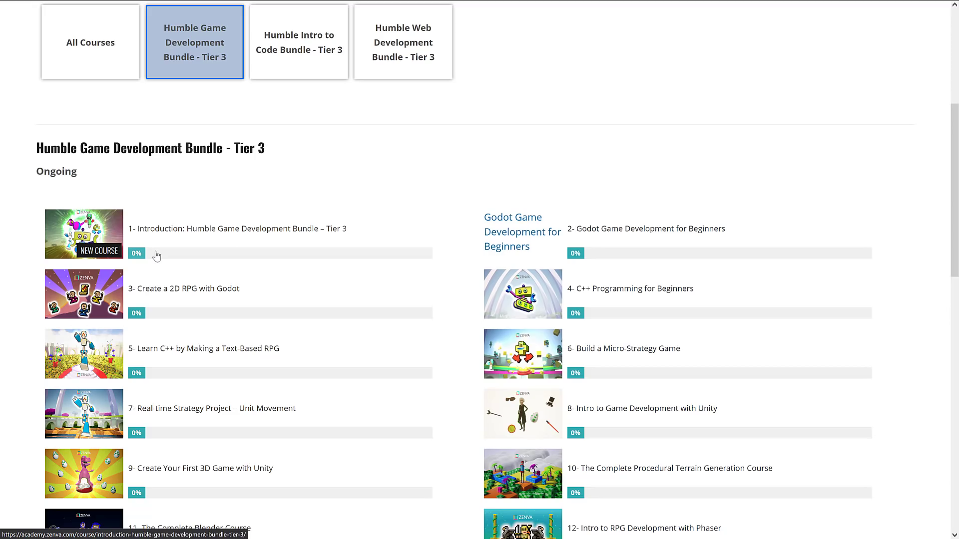
scroll(down, 3)
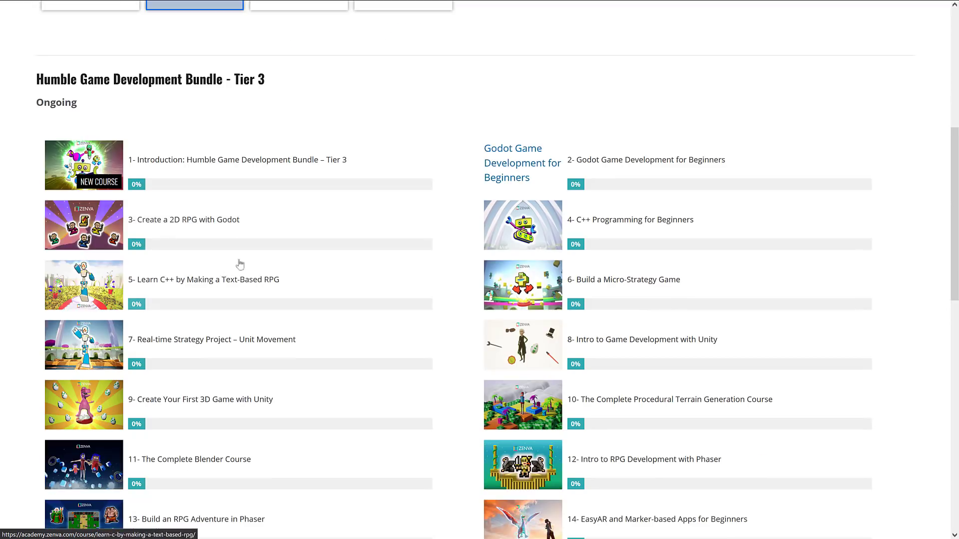
scroll(down, 3)
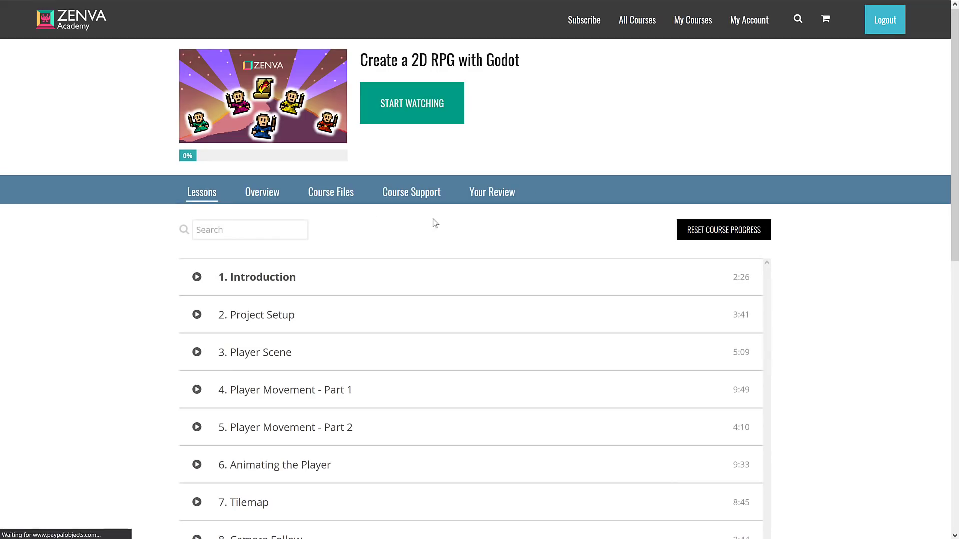
scroll(down, 3)
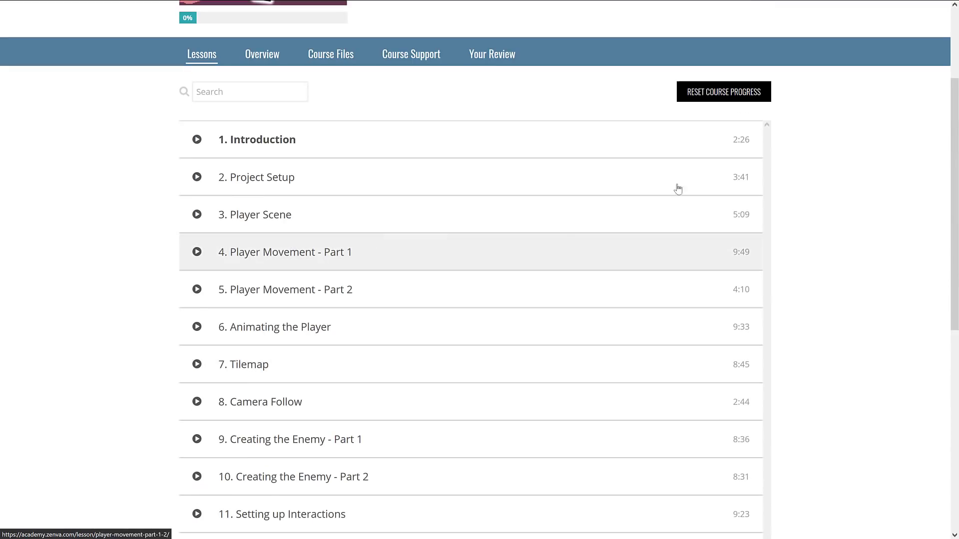
scroll(down, 3)
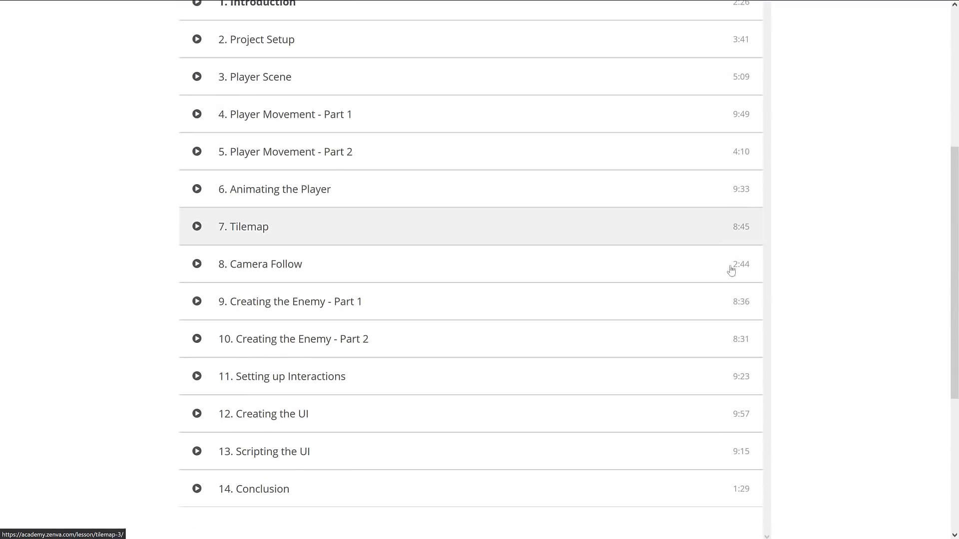
scroll(down, 3)
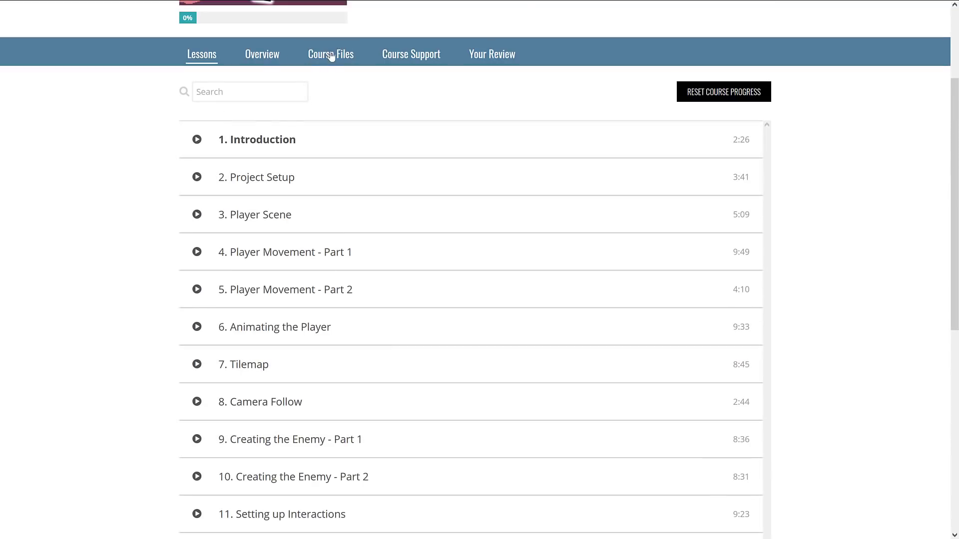
mouse_move(217, 214)
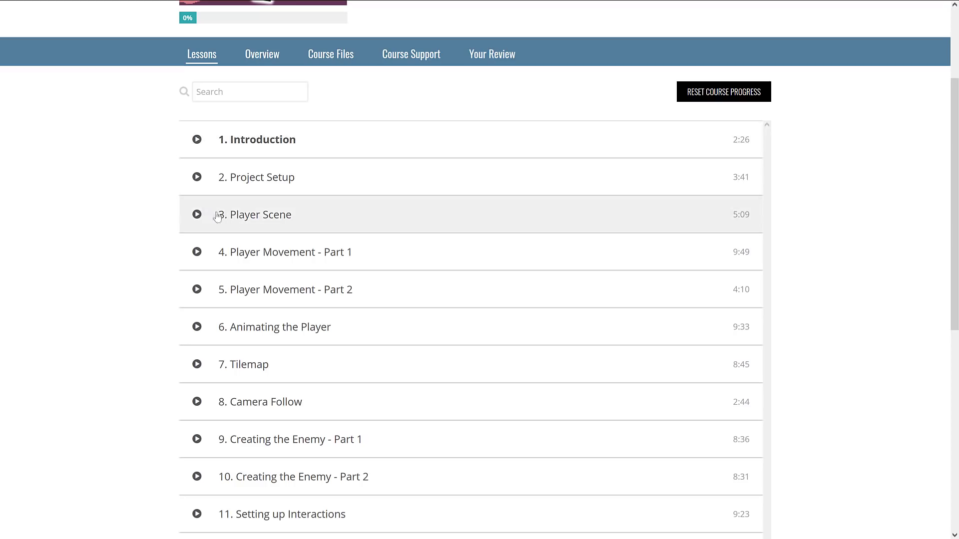
mouse_move(317, 215)
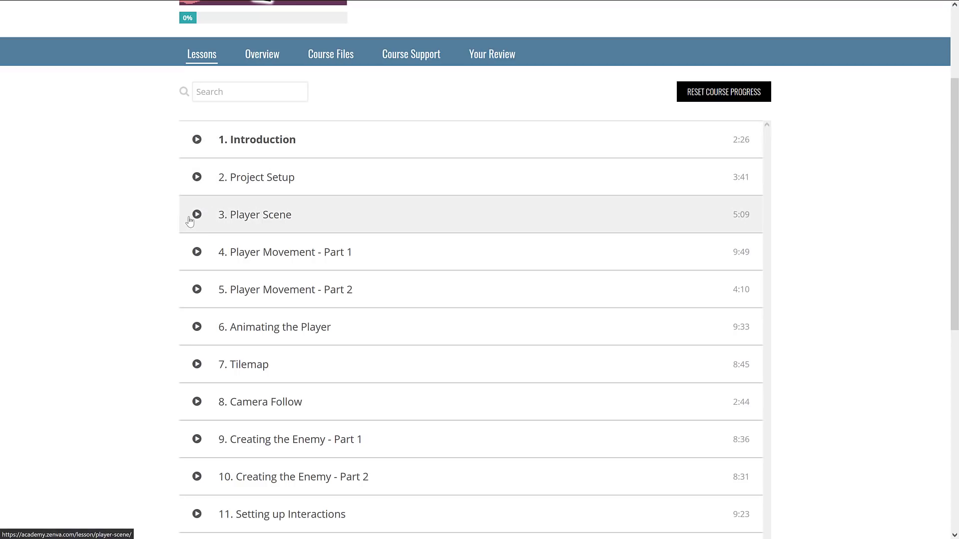
mouse_move(230, 218)
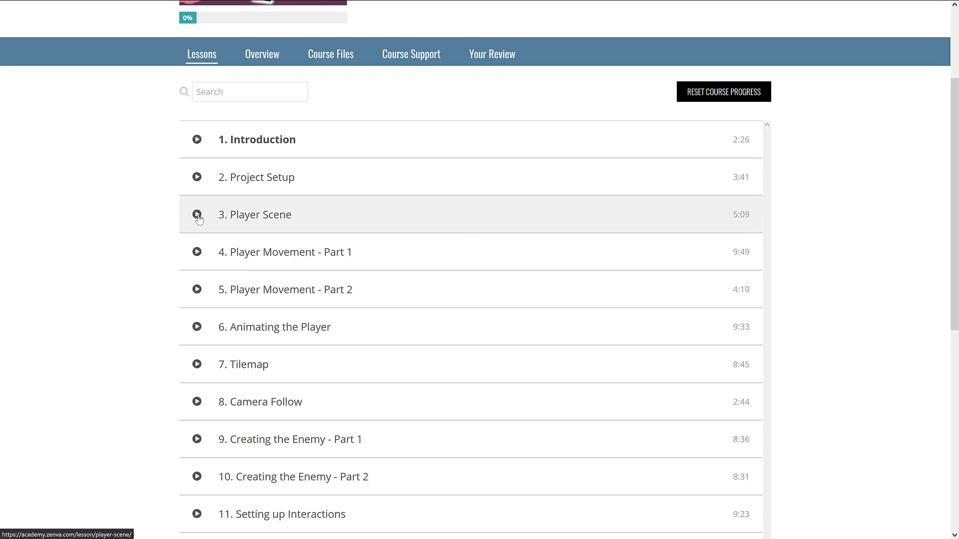
mouse_move(374, 290)
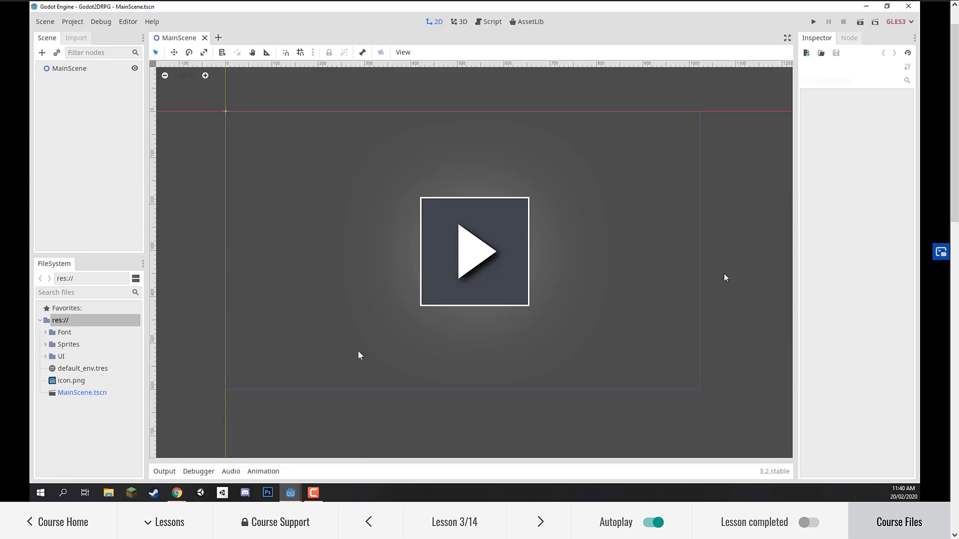
mouse_move(747, 396)
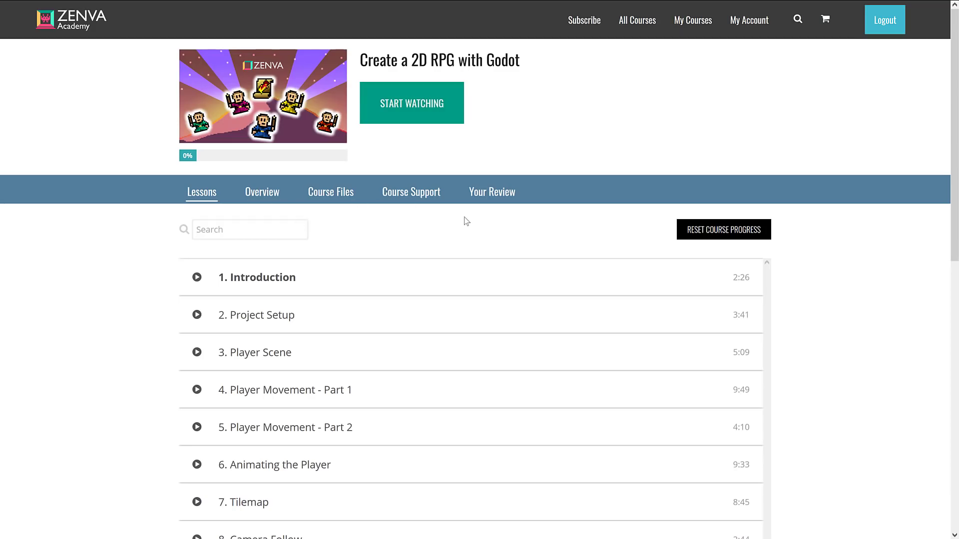
mouse_move(723, 229)
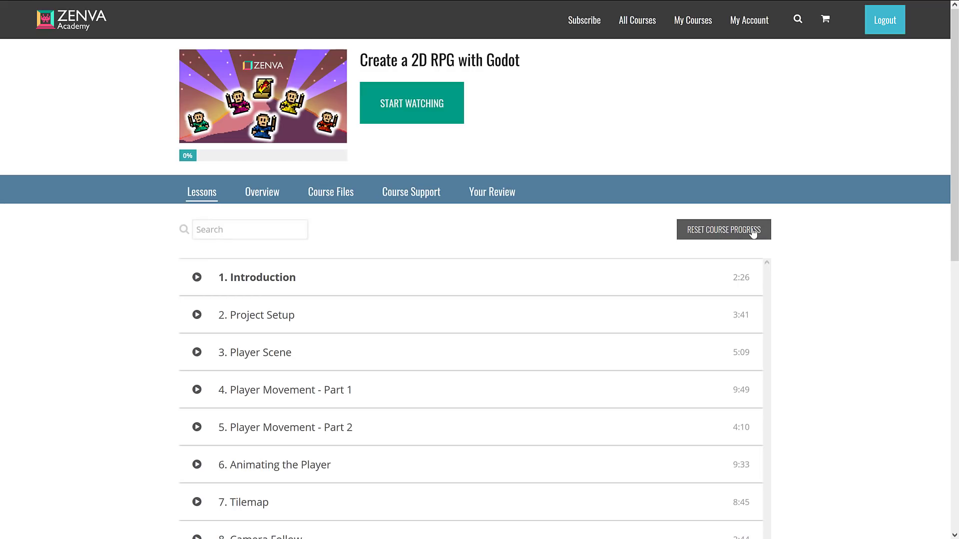
Show the Course Files section of the Create a 2D RPG with Godot course.
click(331, 192)
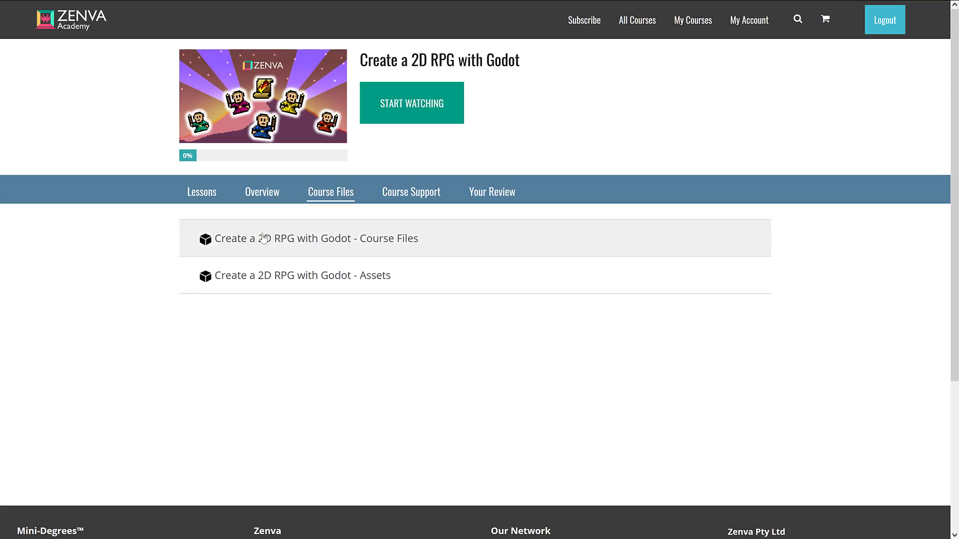
mouse_move(375, 245)
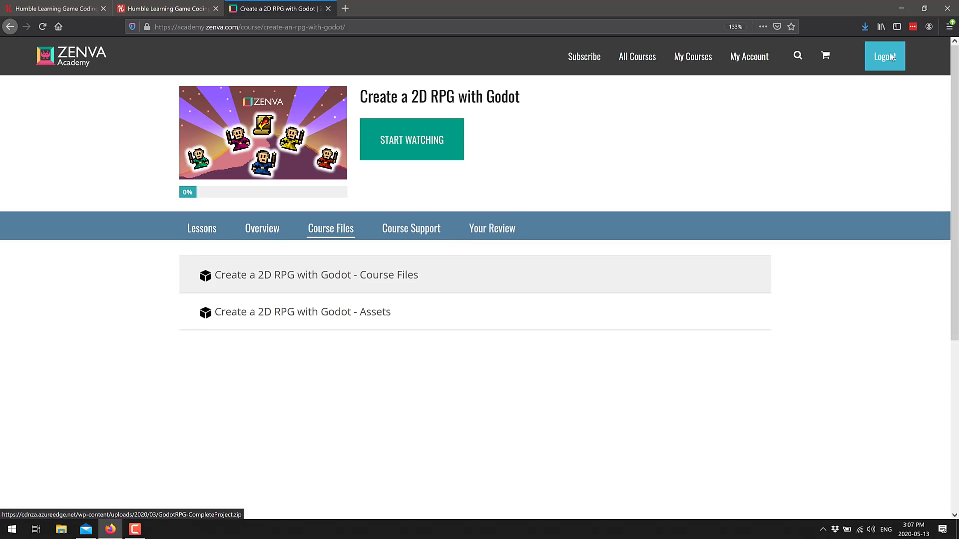
Download the complete project files, look inside the GodotRPG-Assets Sprites folder, and close Explorer.
click(865, 26)
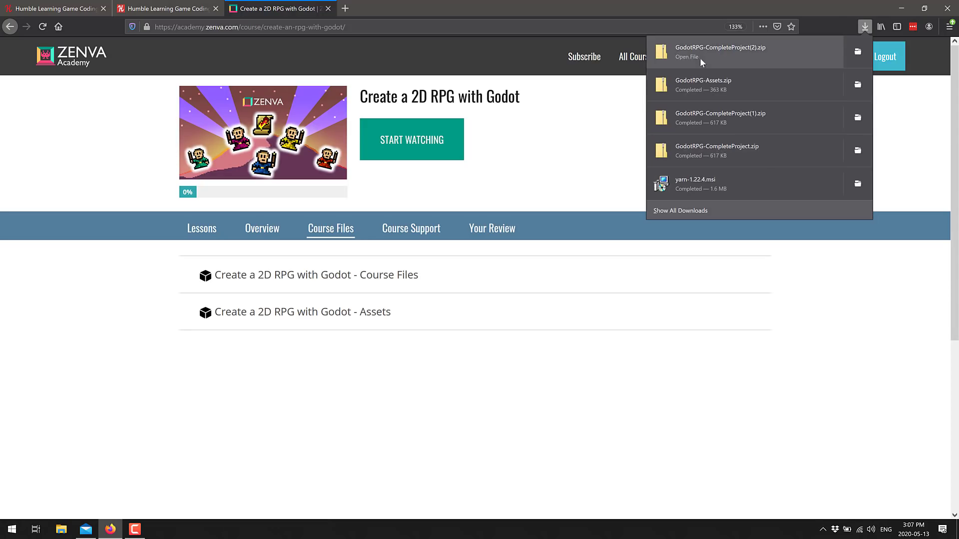
mouse_move(739, 52)
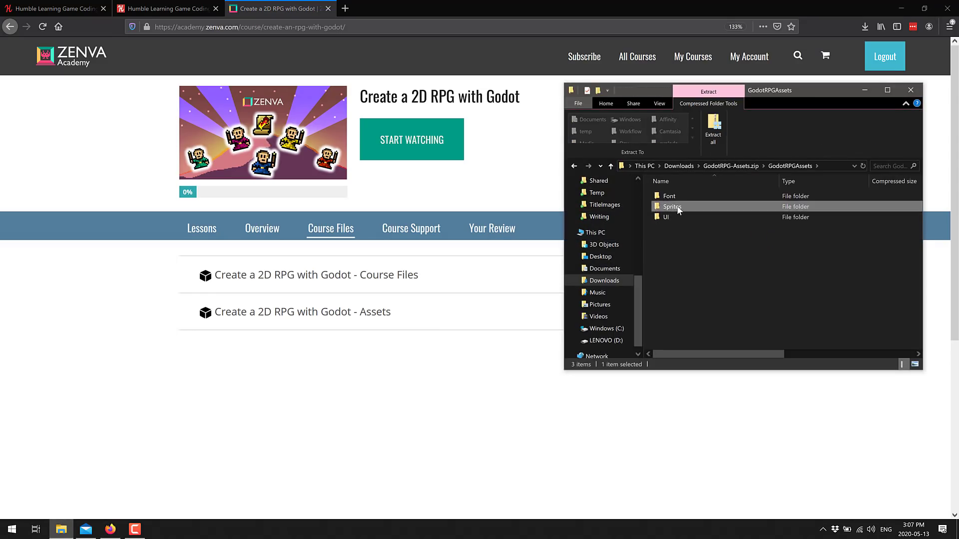
double_click(672, 205)
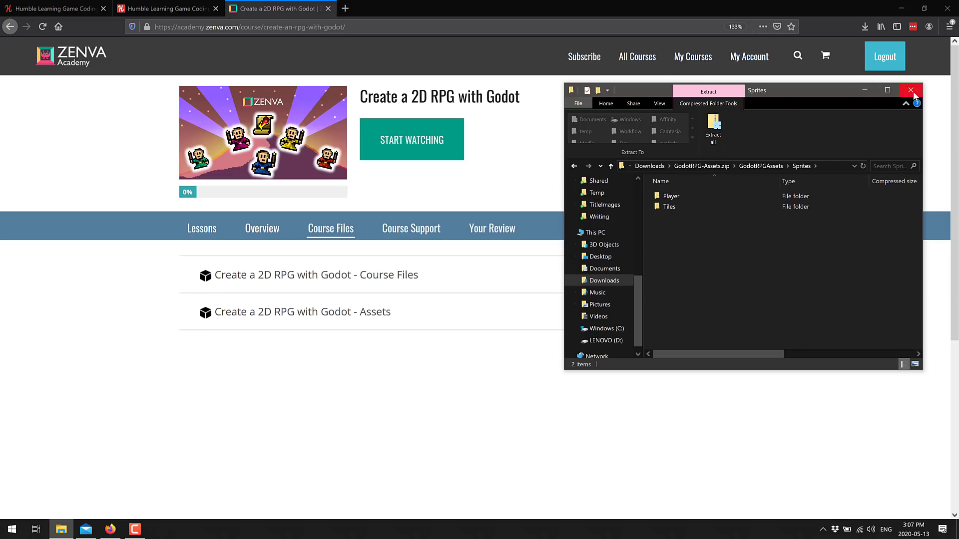
click(911, 90)
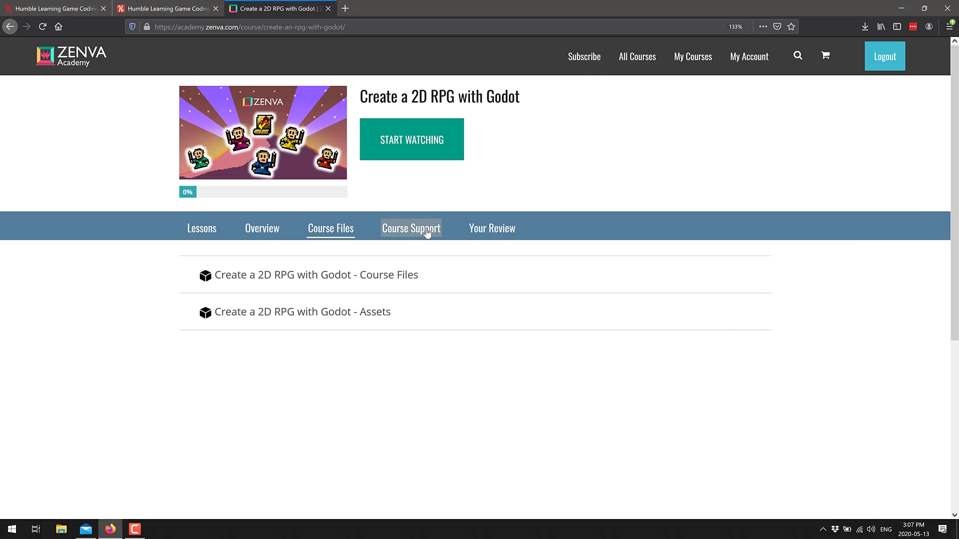
Show the Course Support section about subscription in-course help, then head back to My Courses.
click(410, 227)
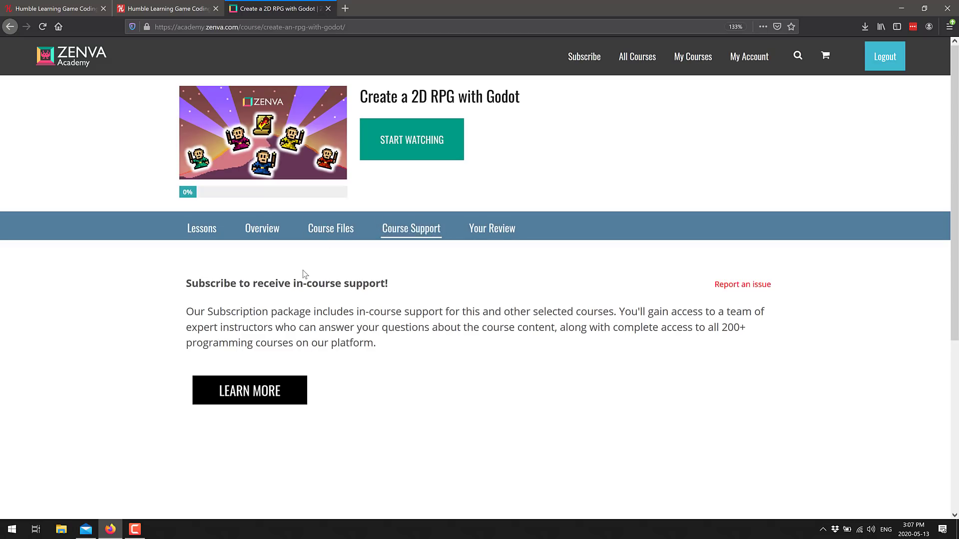
mouse_move(338, 324)
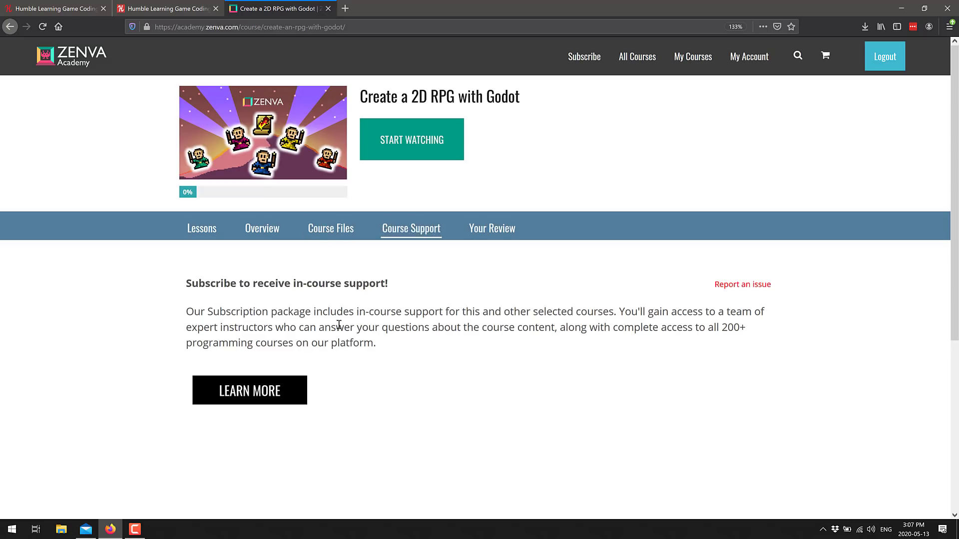
mouse_move(599, 89)
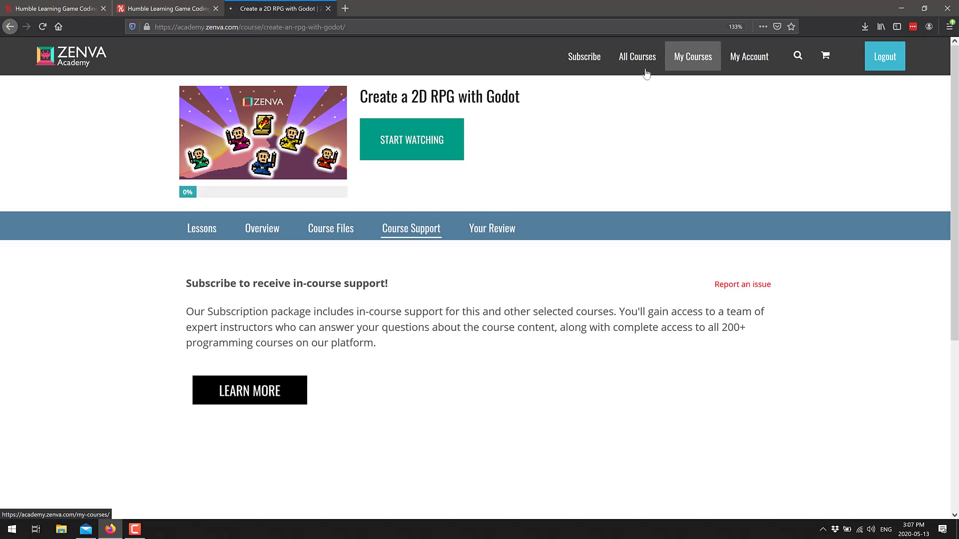
click(692, 56)
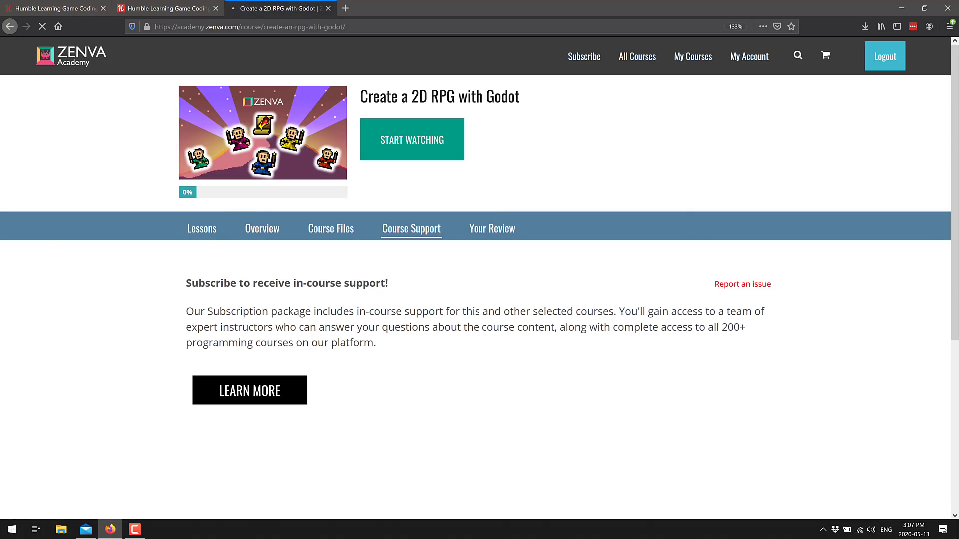
List the Humble Game Development Bundle - Tier 3 courses and scroll beyond number twenty.
click(692, 56)
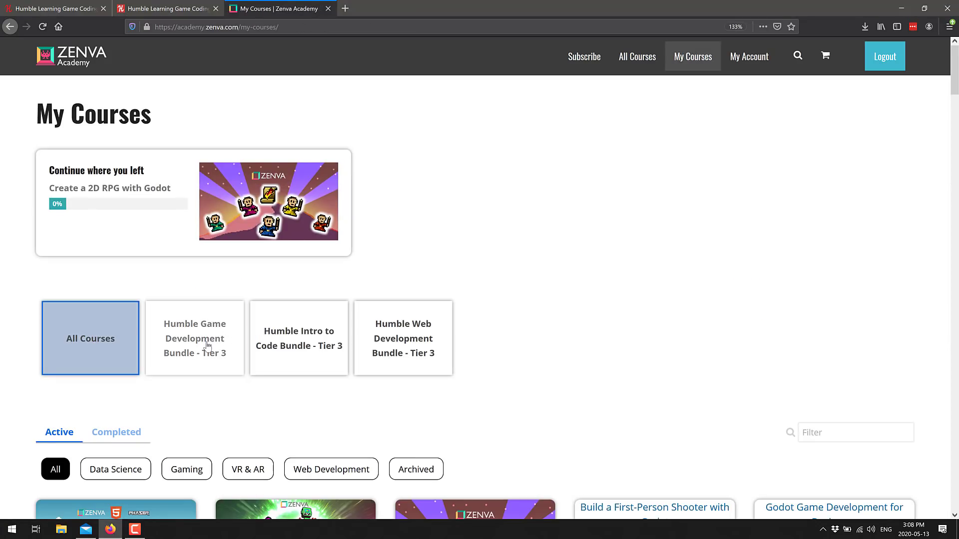
click(194, 338)
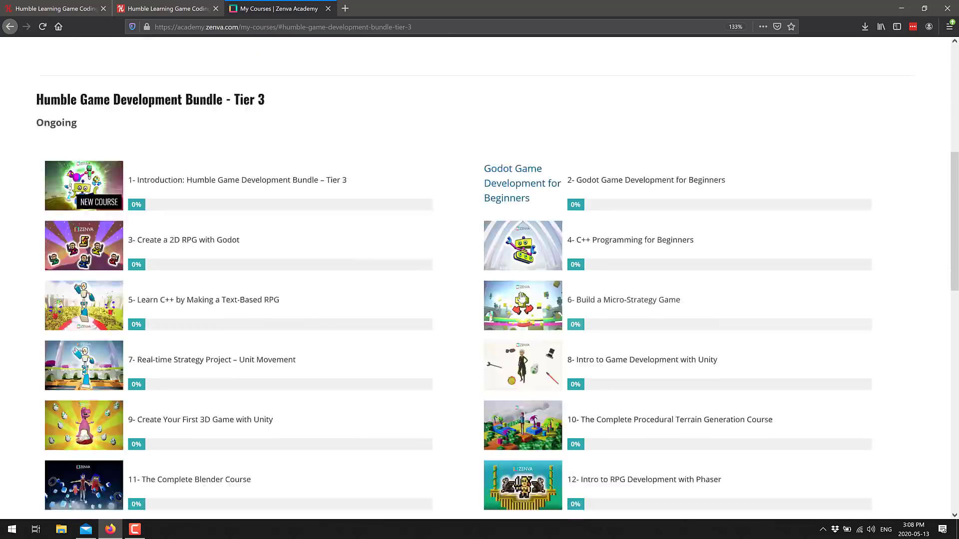
scroll(down, 3)
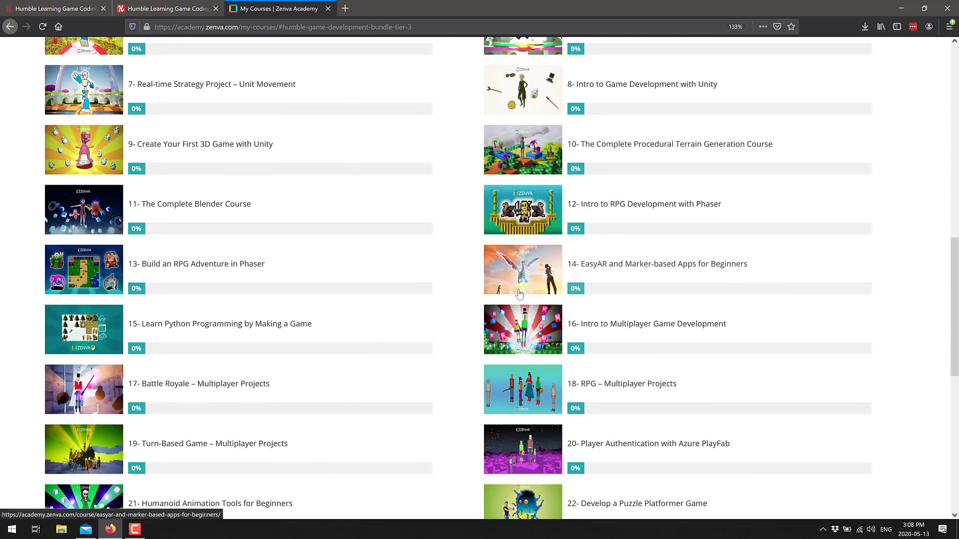